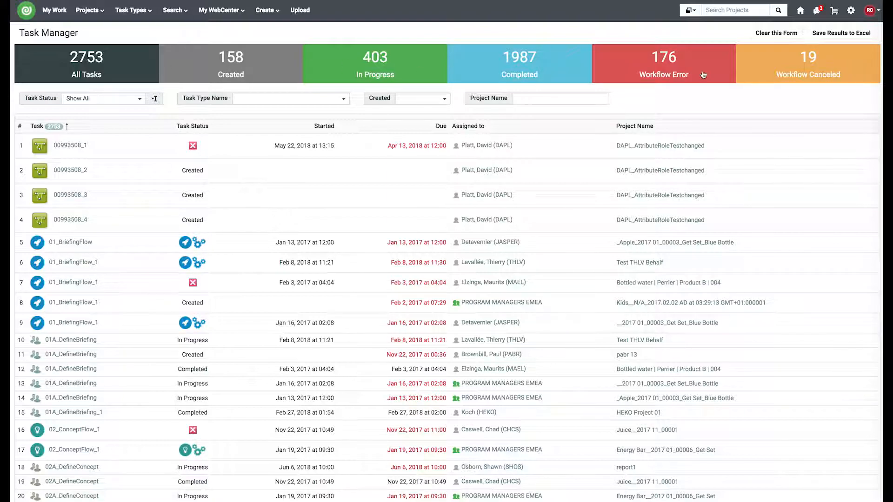
mouse_move(790, 85)
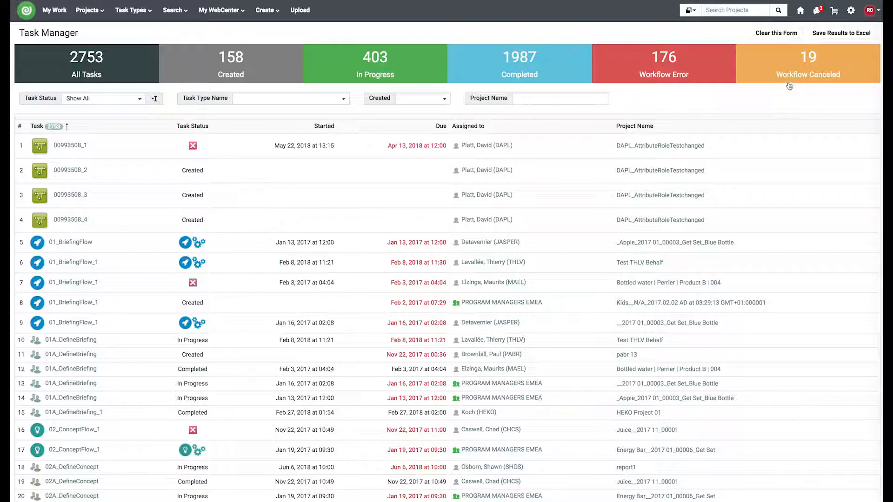
mouse_move(728, 60)
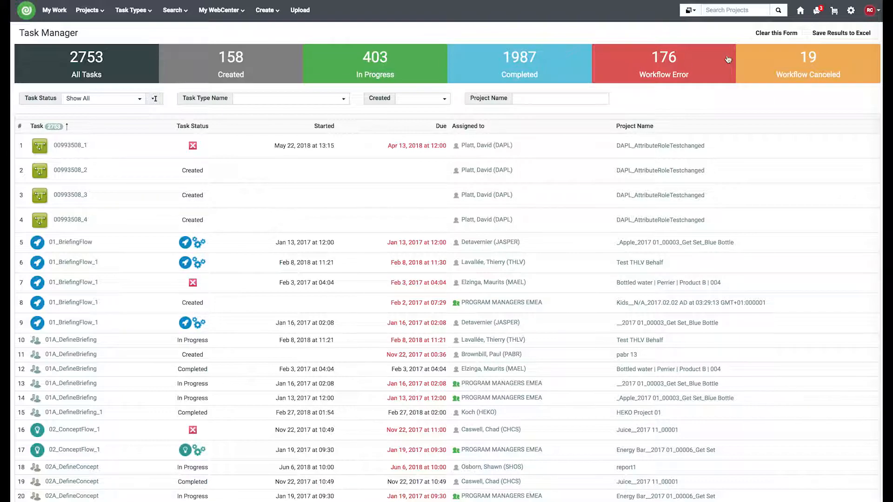
Show the latest task search results (2753 tasks) via Search > Results from the start page.
left_click(220, 10)
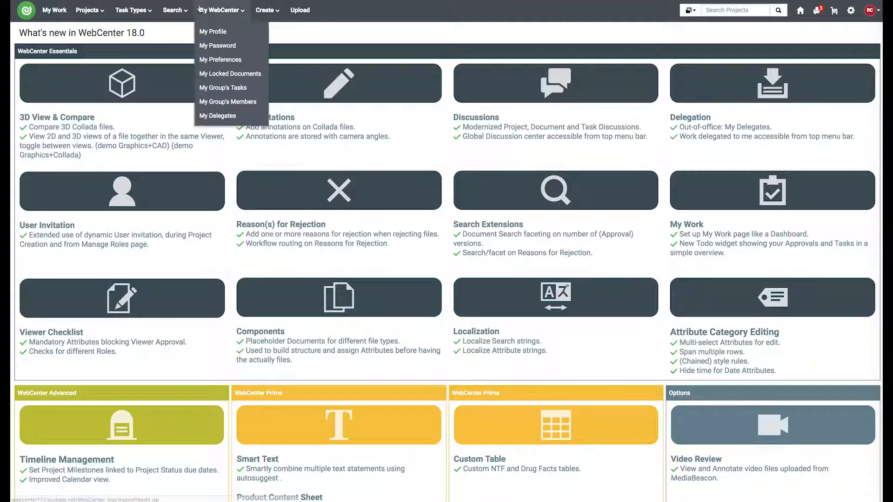
left_click(173, 10)
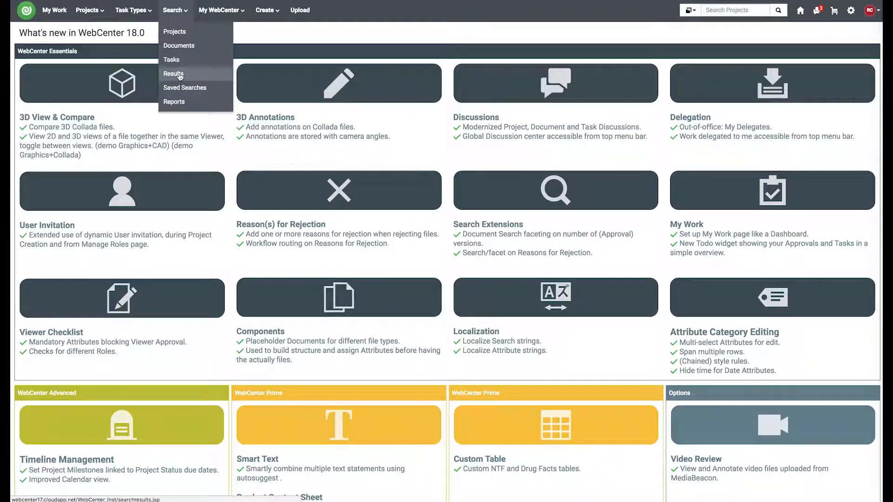
left_click(173, 73)
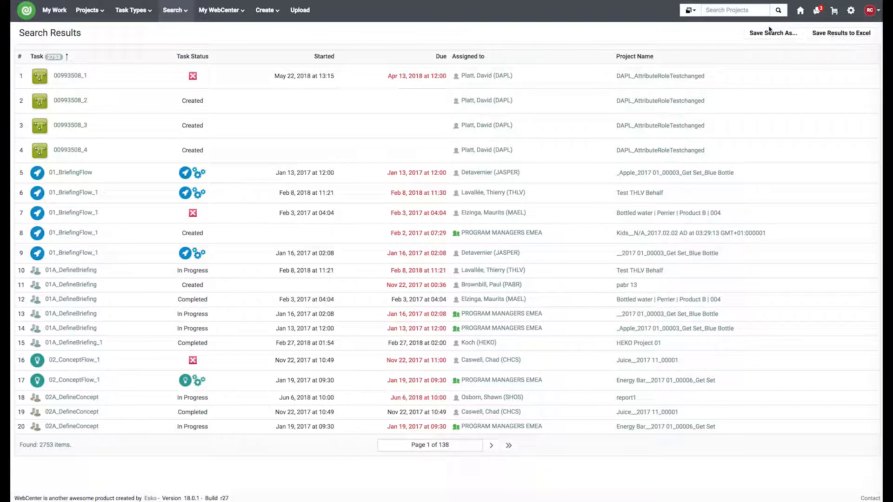
Save the results as a global saved search named 'Task Manager - All Tasks'.
left_click(772, 33)
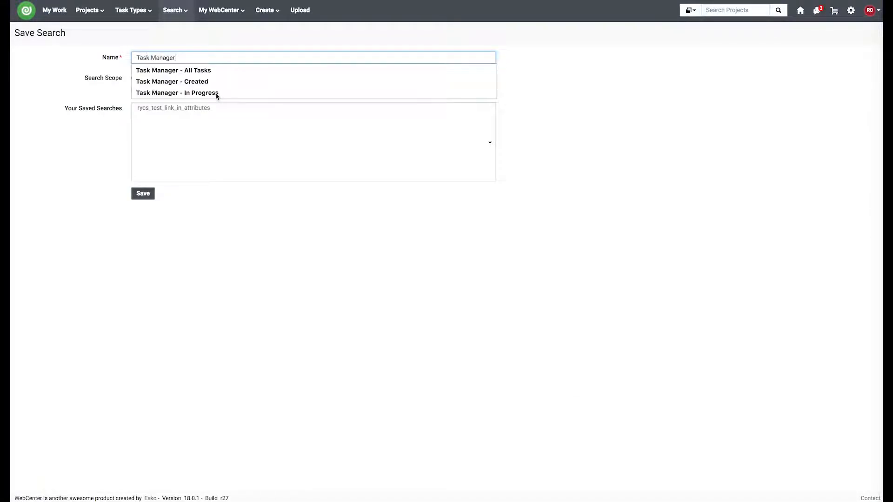
left_click(173, 69)
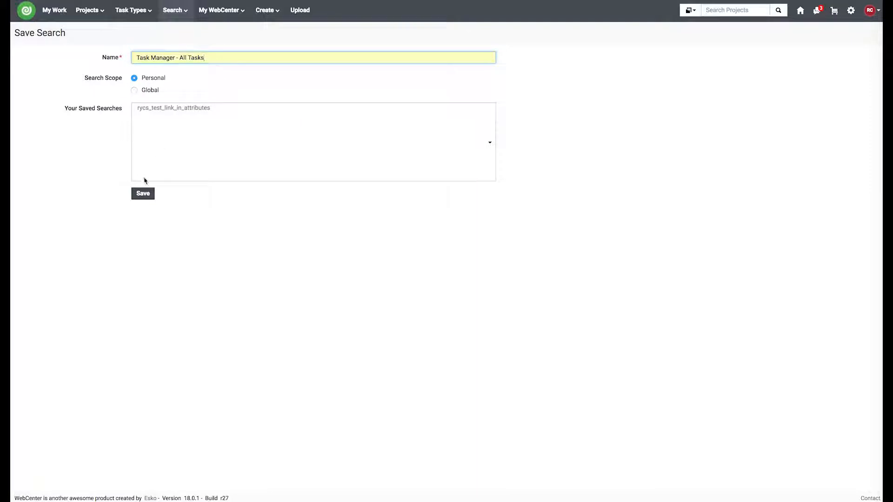
left_click(134, 90)
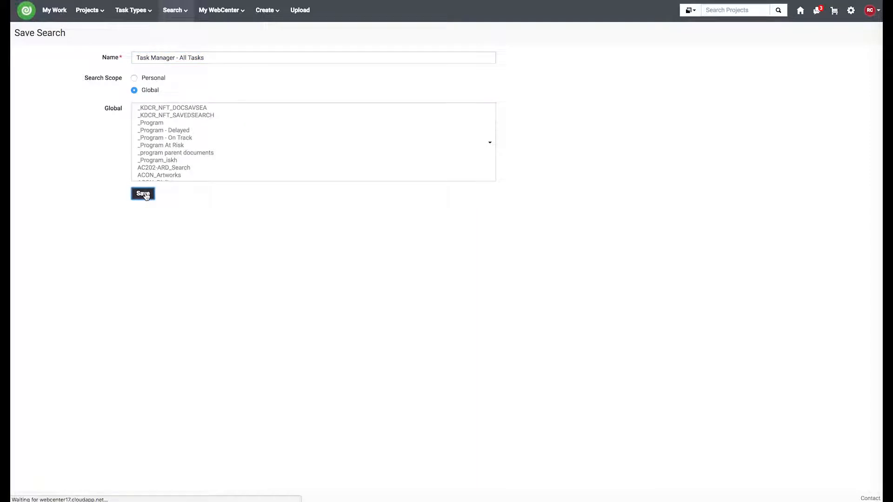
left_click(143, 194)
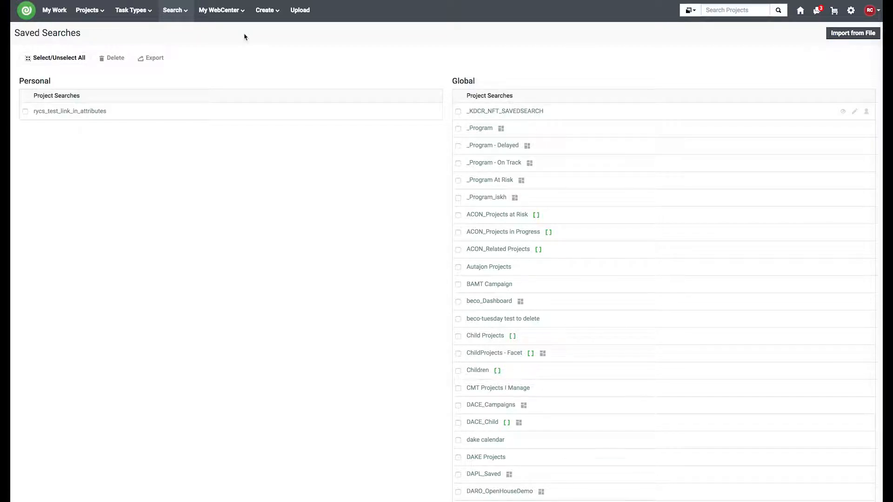
Save a further global saved search named 'Task Manager - In Progress' from the Saved Searches list.
left_click(173, 10)
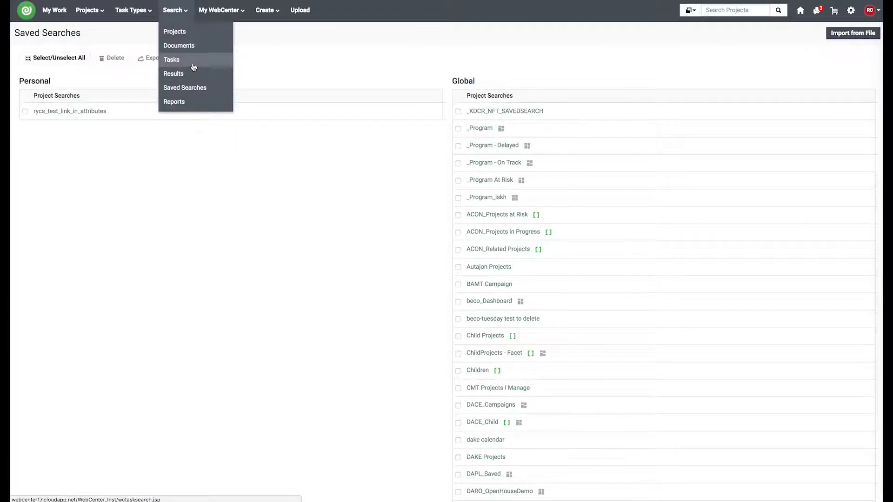
scroll("down", 3)
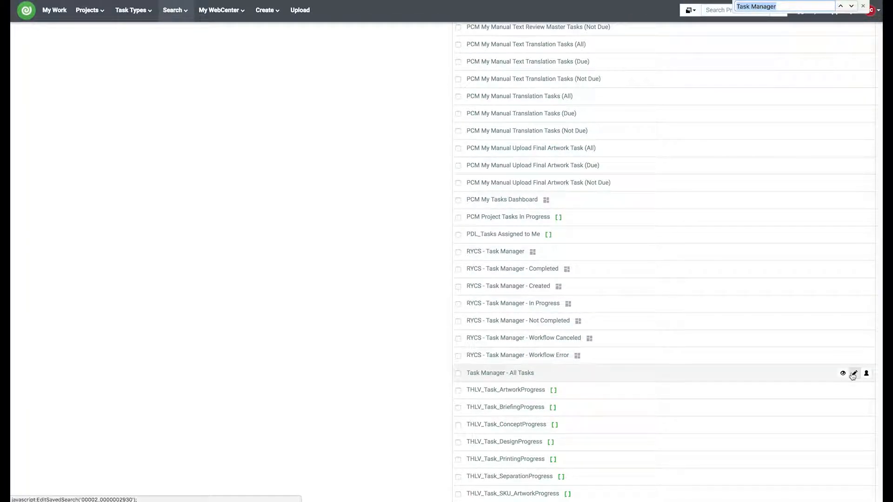
left_click(853, 374)
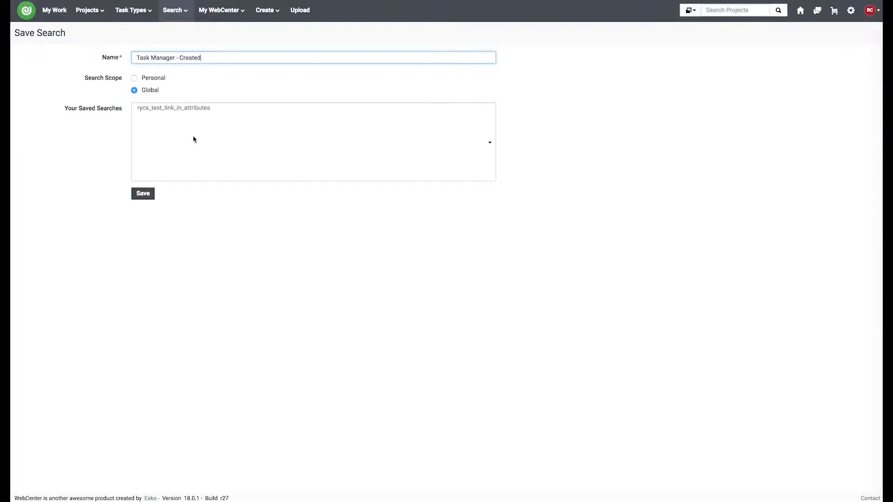
type("Task Manager - In Progress")
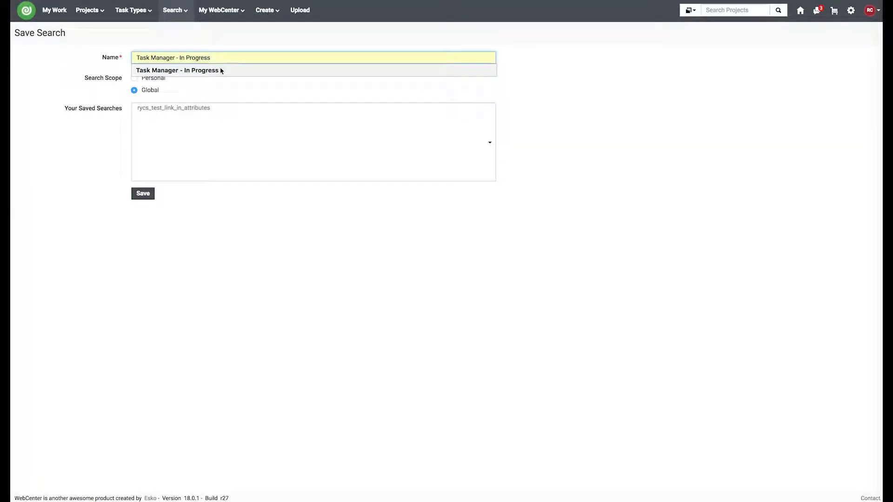
left_click(143, 193)
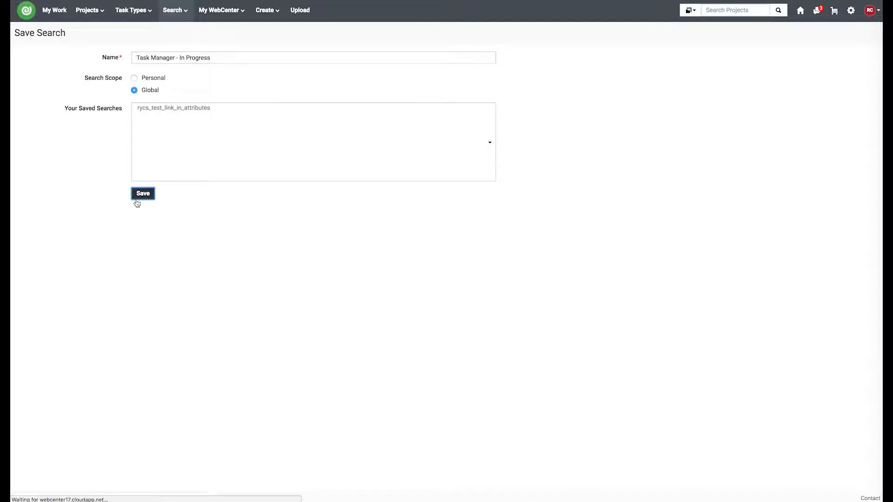
left_click(143, 193)
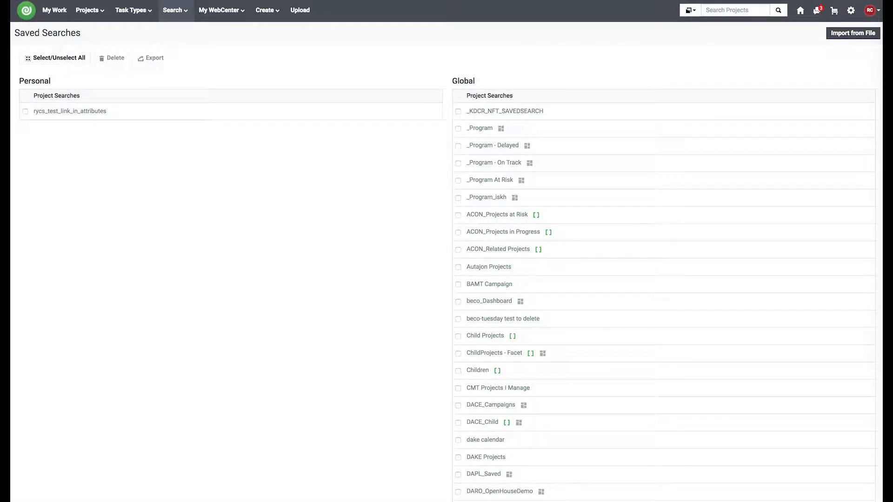
type("Task Manager - In Progress")
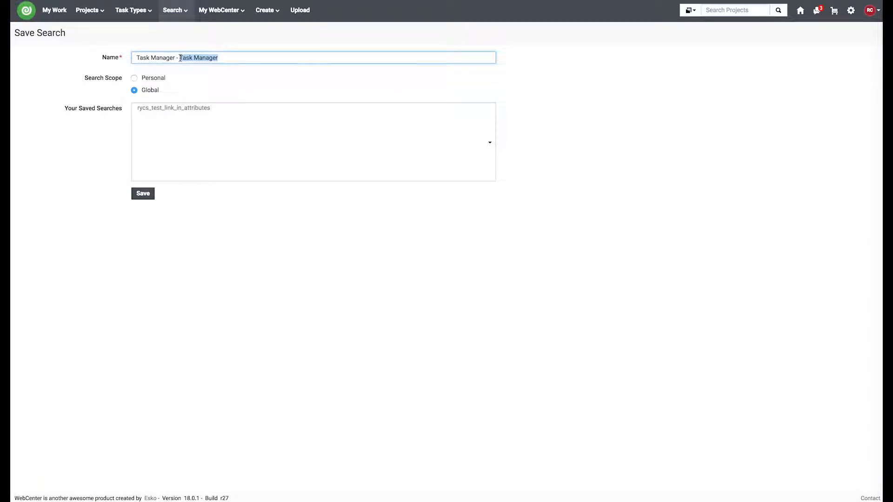
key("ctrl+f")
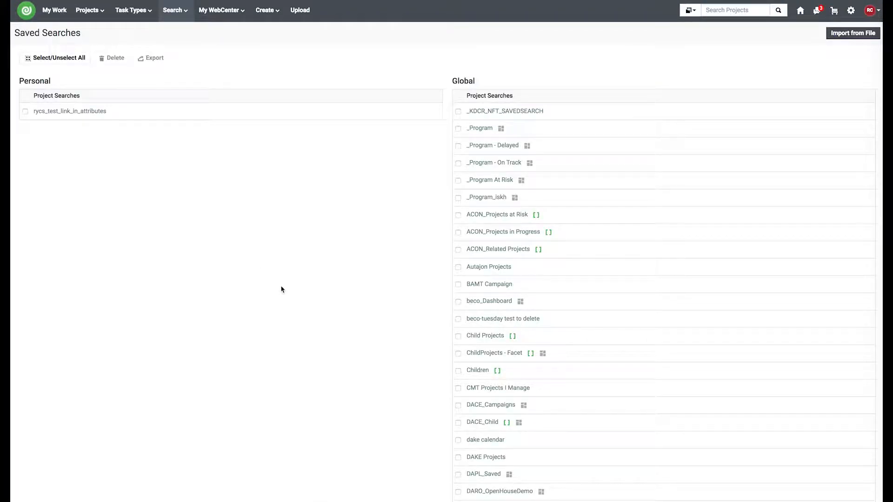
Edit 'Task Manager - All Tasks' and add a List Layout with a Column Layout to its results dashboard.
type("Task Manager")
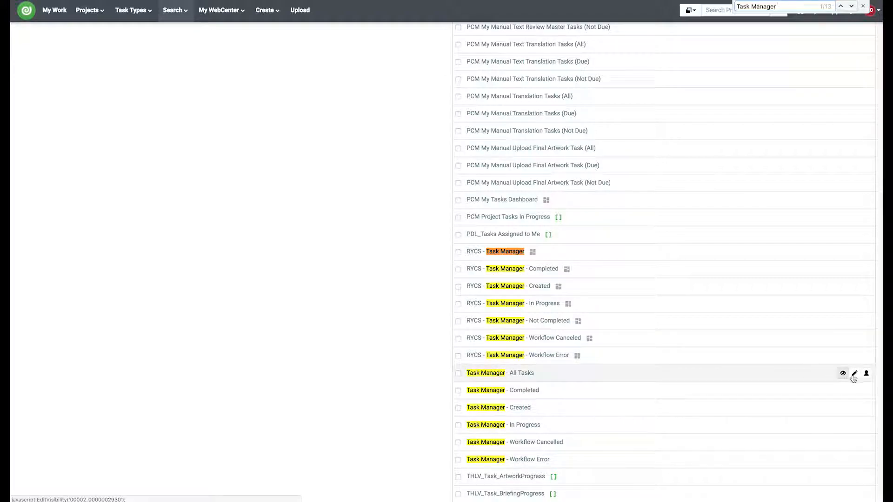
left_click(854, 374)
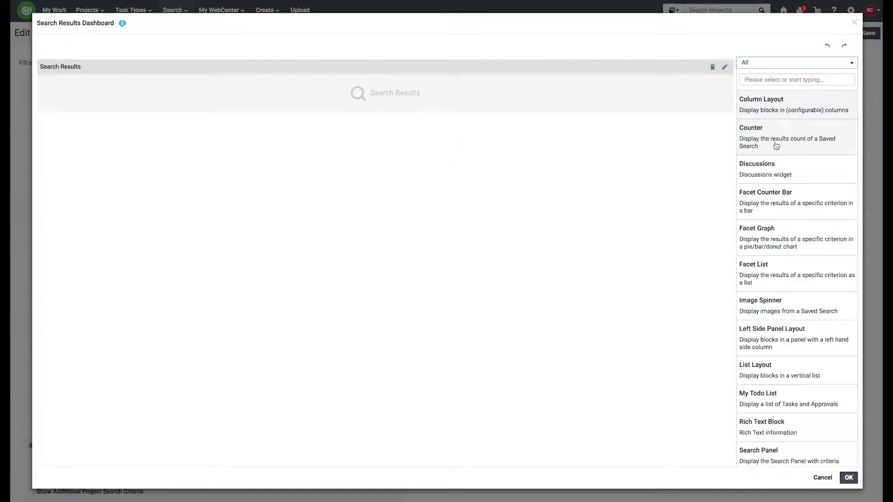
left_click(756, 364)
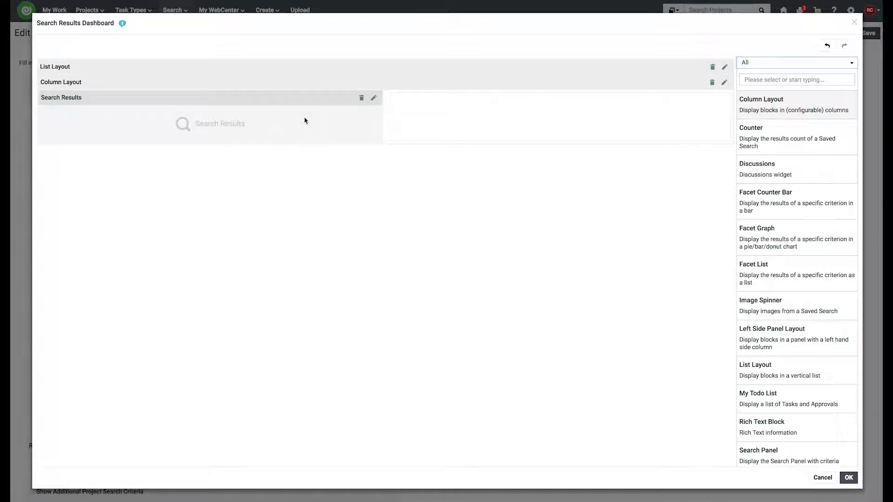
mouse_move(334, 119)
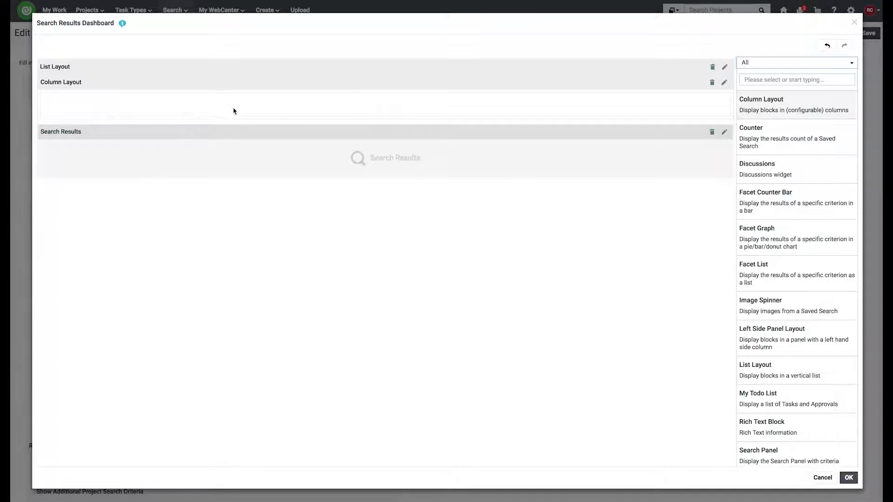
Give the Column Layout six Counter columns and link the first counter to All Tasks, labelled 'All Tasks'.
left_click(724, 82)
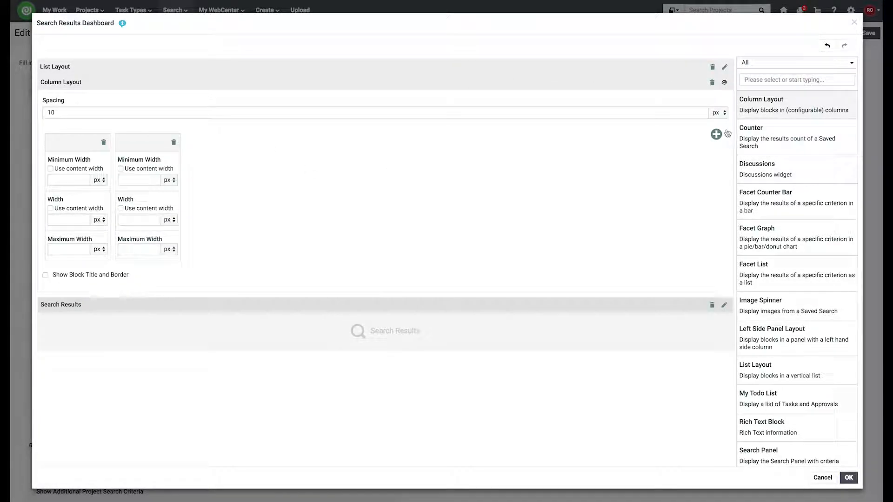
left_click(716, 134)
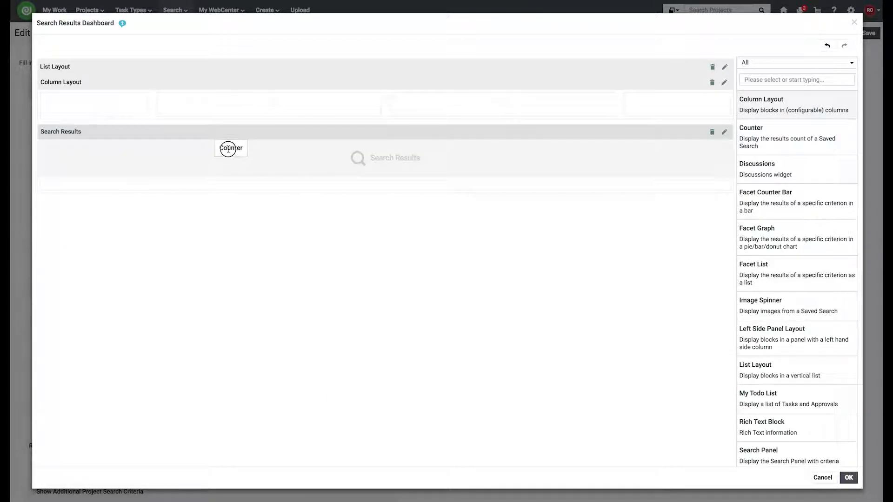
left_click_drag(230, 148, 209, 135)
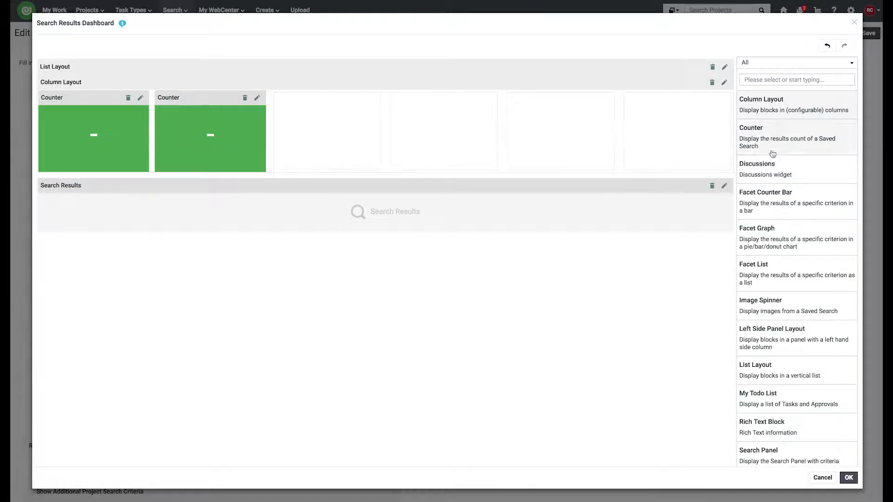
left_click(139, 97)
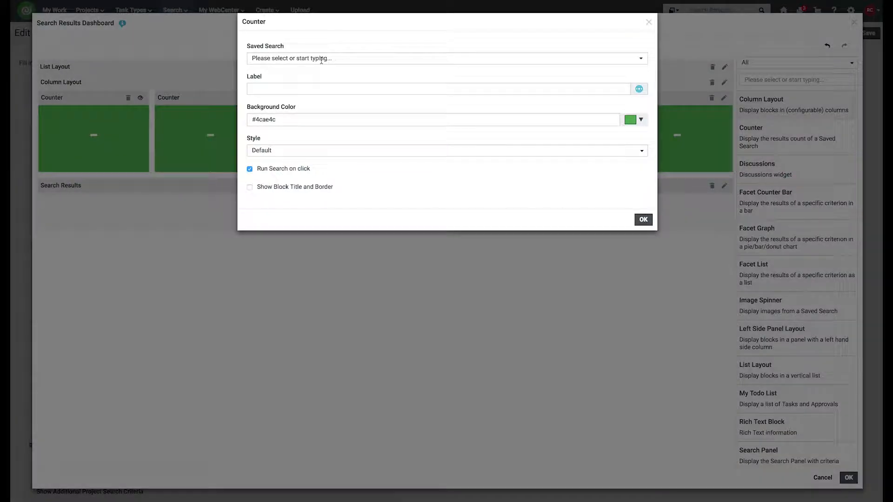
left_click(445, 58)
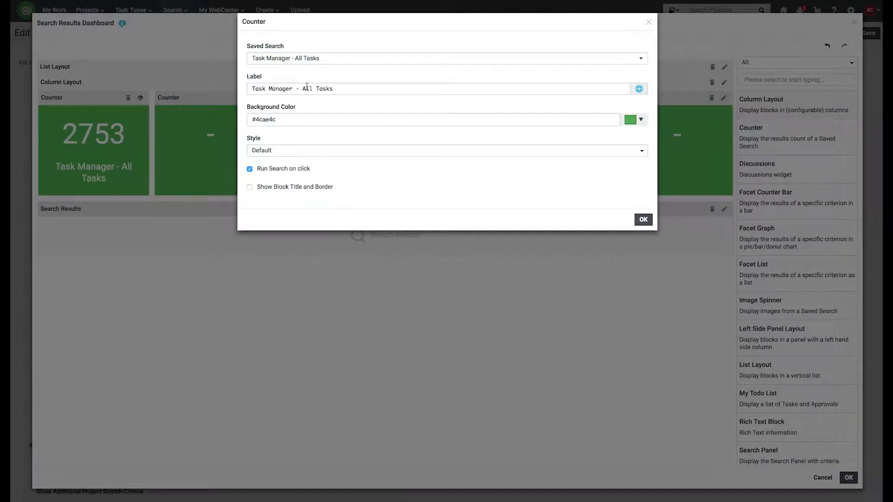
left_click(643, 219)
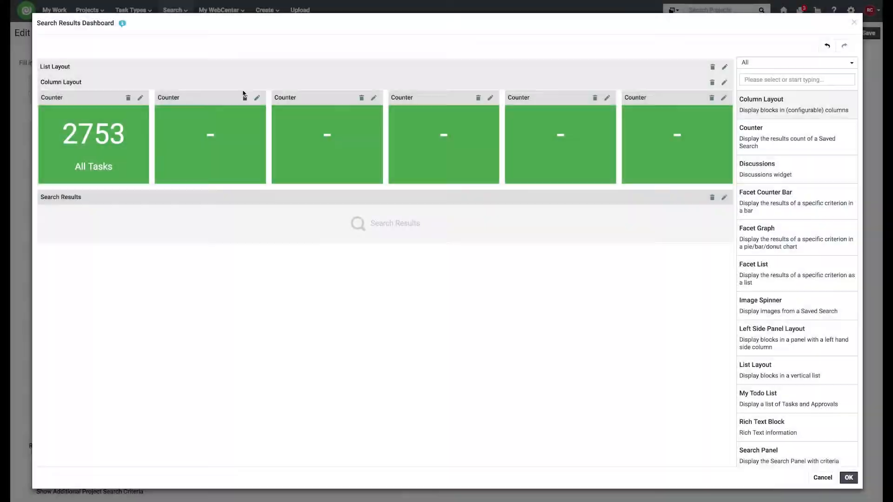
Configure the In Progress counter and give the All Tasks counter the Small style.
left_click(257, 97)
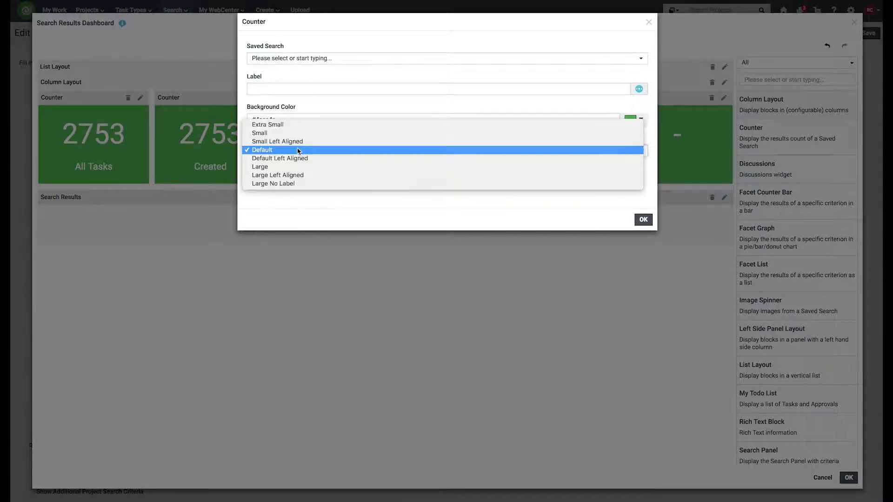
left_click(446, 58)
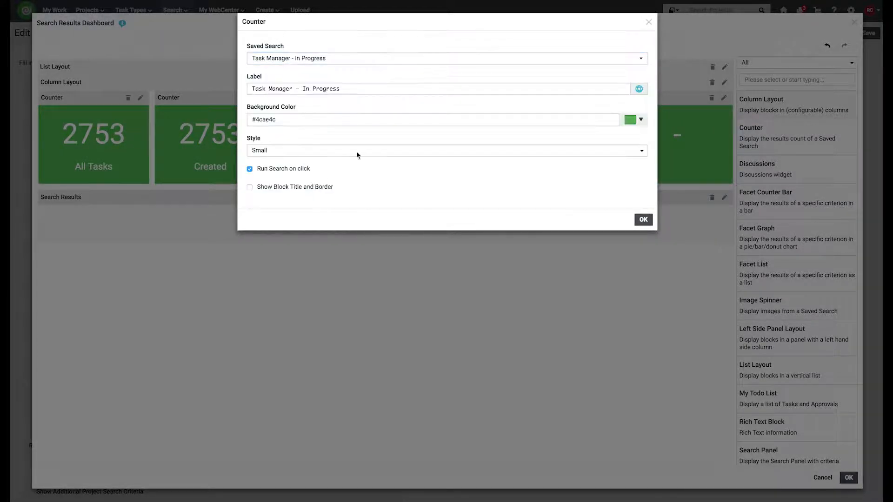
left_click(643, 220)
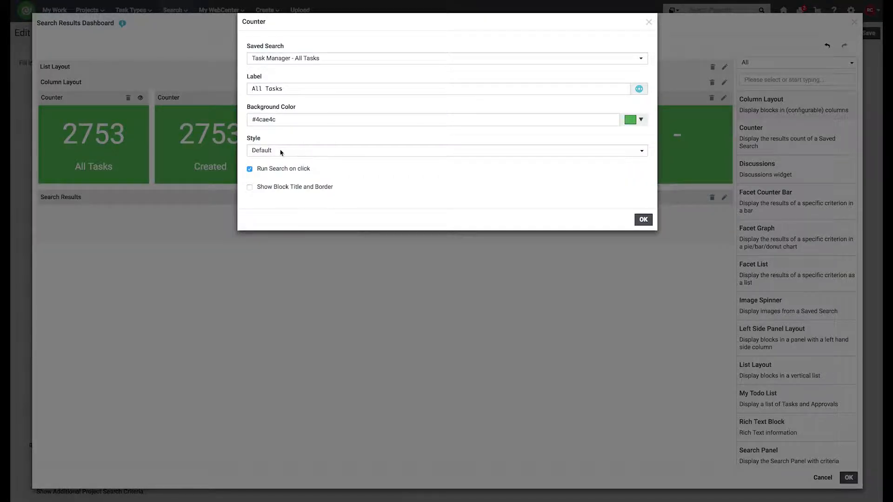
left_click(446, 151)
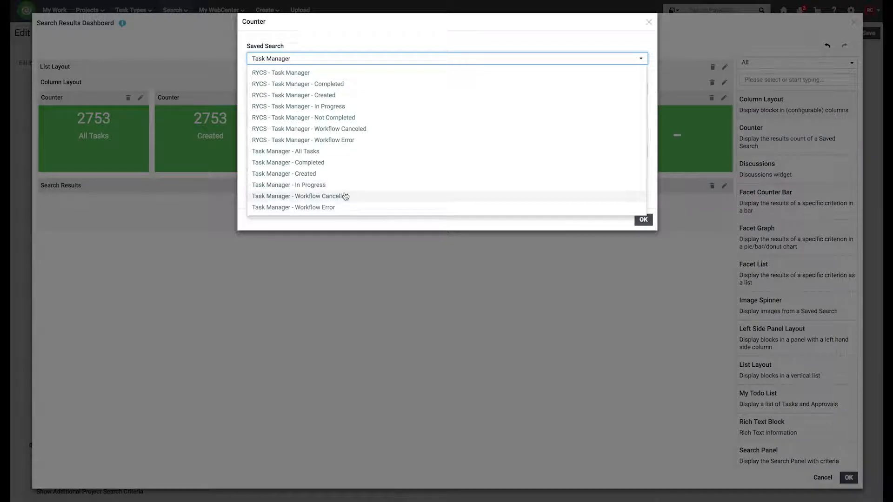
Configure the Workflow Error counter in red and the Workflow Cancelled counter in orange.
left_click(293, 207)
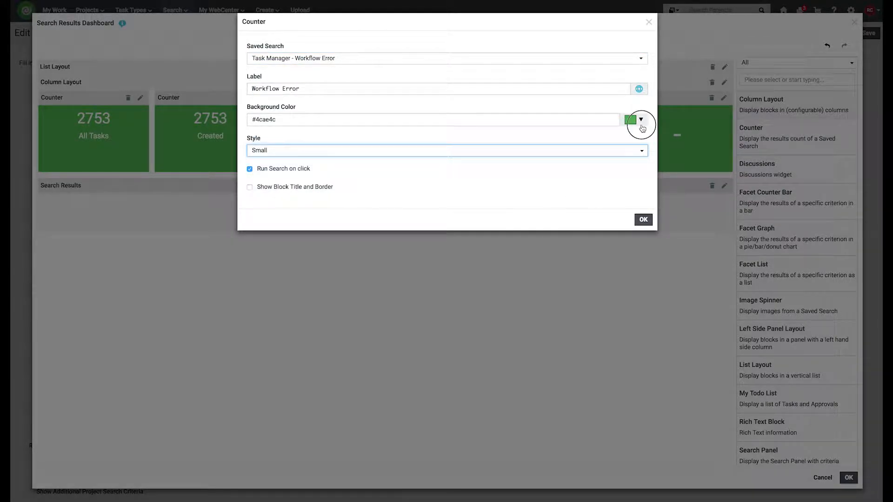
left_click(641, 120)
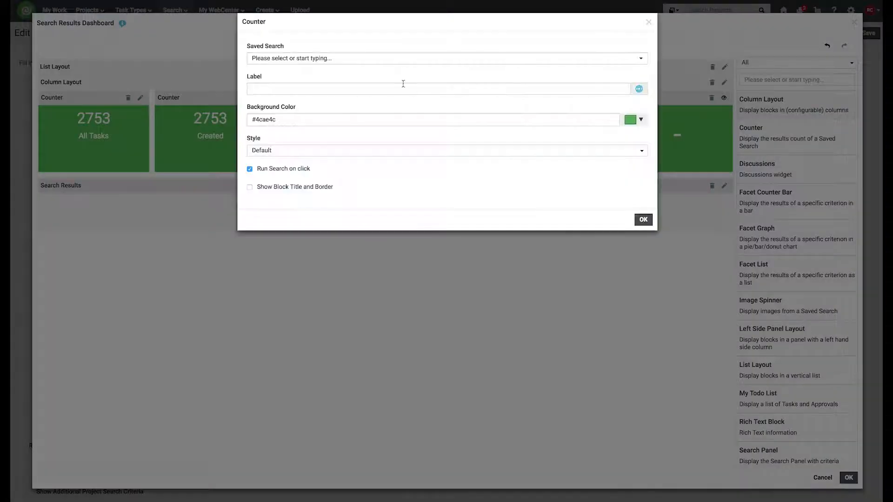
left_click(446, 58)
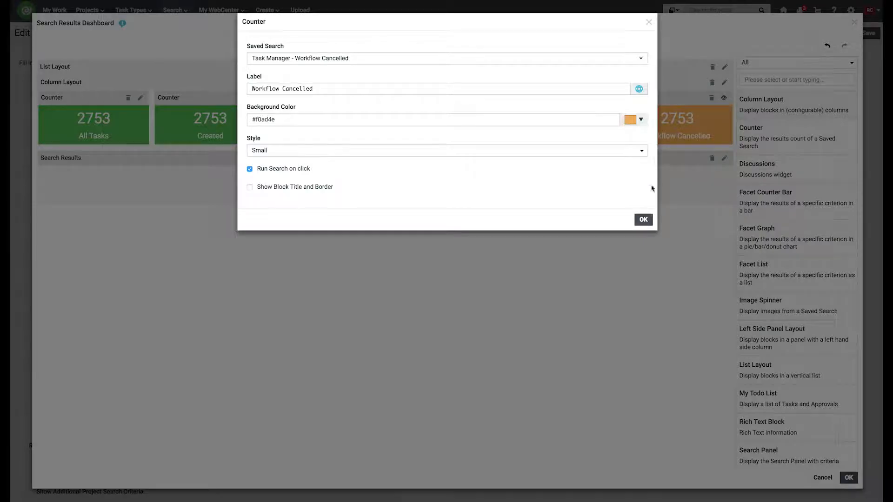
left_click(643, 219)
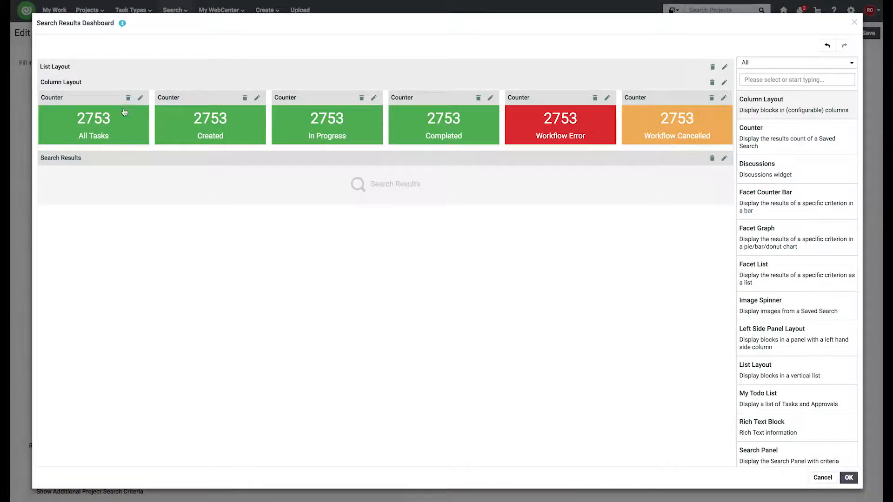
Recolour the All Tasks counter dark grey and the Completed counter grey.
left_click(139, 97)
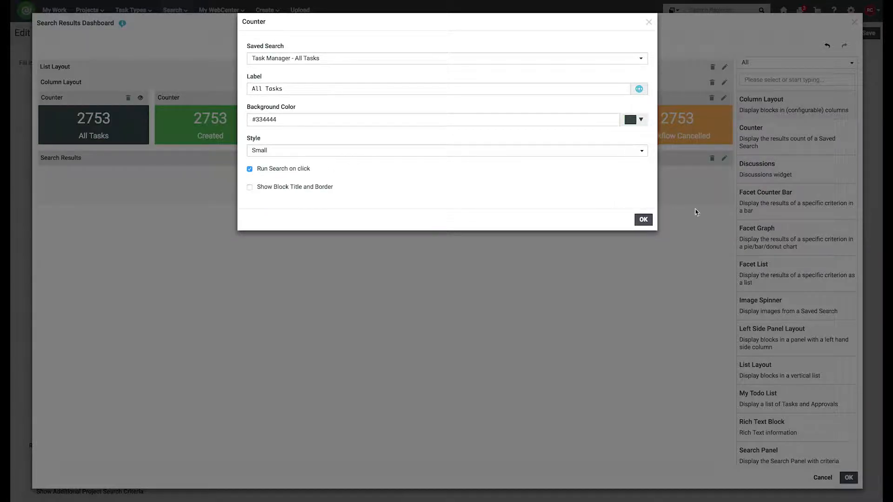
left_click(643, 219)
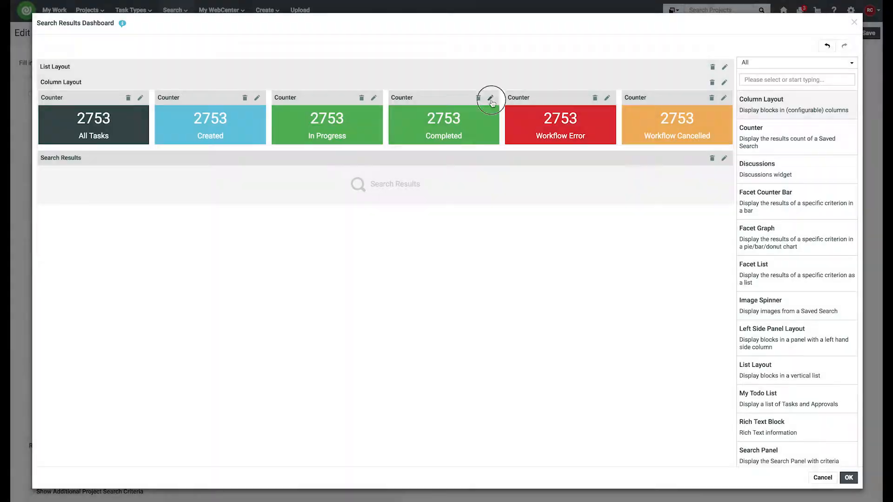
left_click(490, 97)
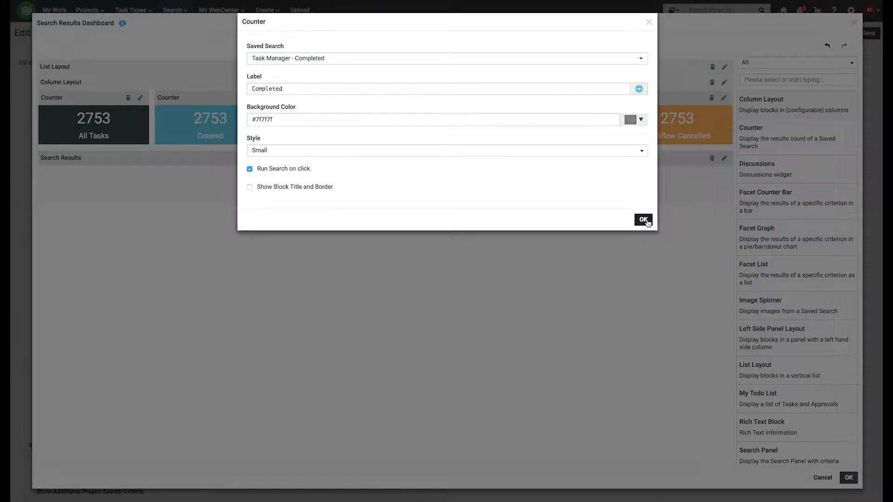
left_click(643, 219)
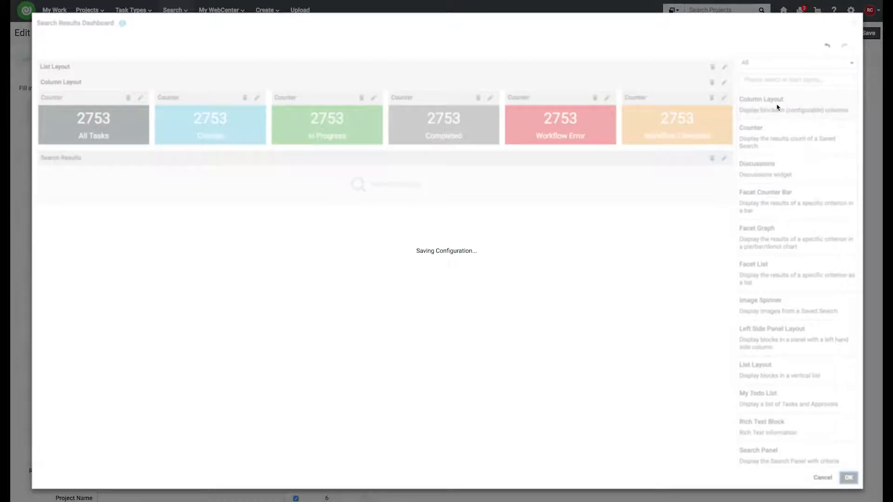
Save the dashboard configuration and run the All Tasks search to show the six coloured counters.
left_click(848, 477)
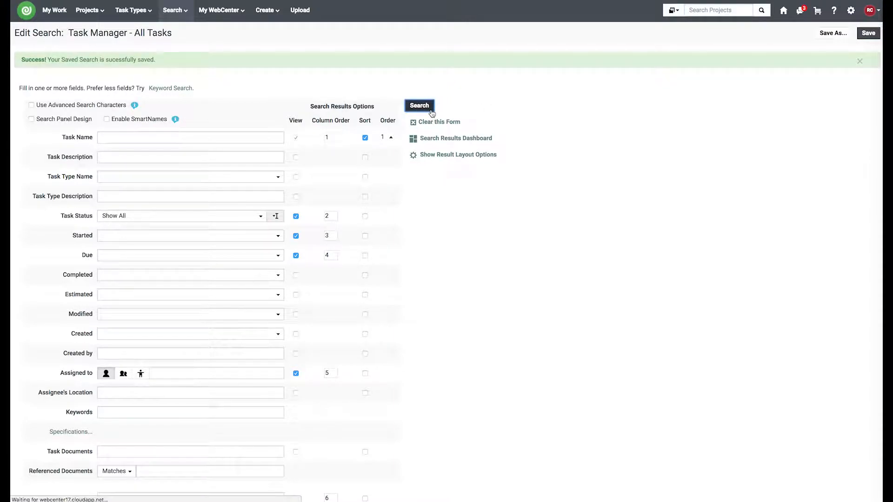
left_click(419, 105)
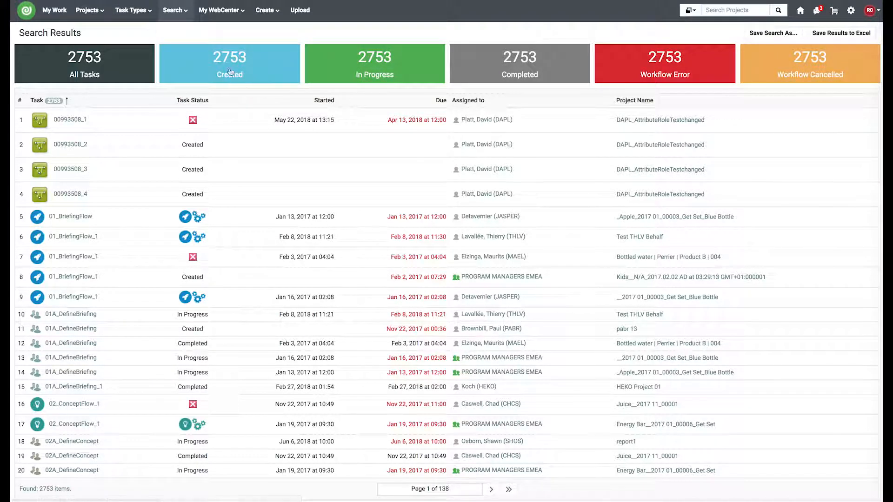
left_click(173, 10)
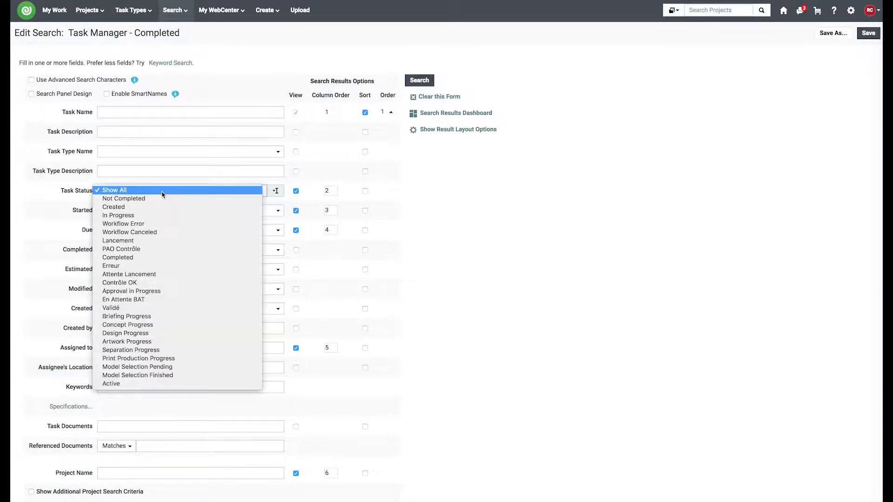
mouse_move(129, 232)
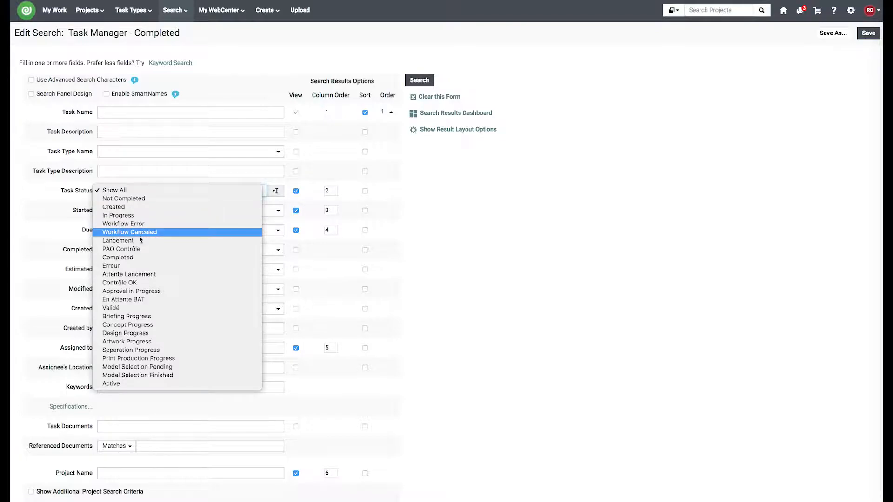
Edit 'Task Manager - All Tasks' and set its Task Status filter to Created.
left_click(868, 32)
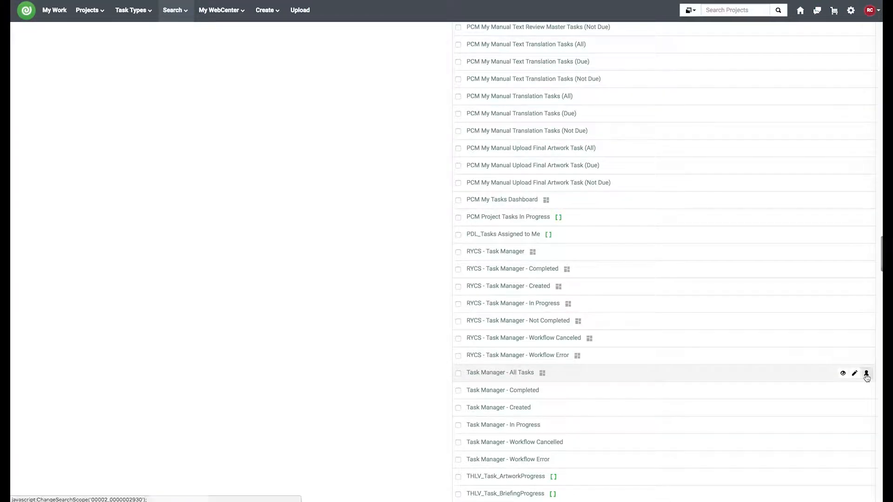
left_click(853, 373)
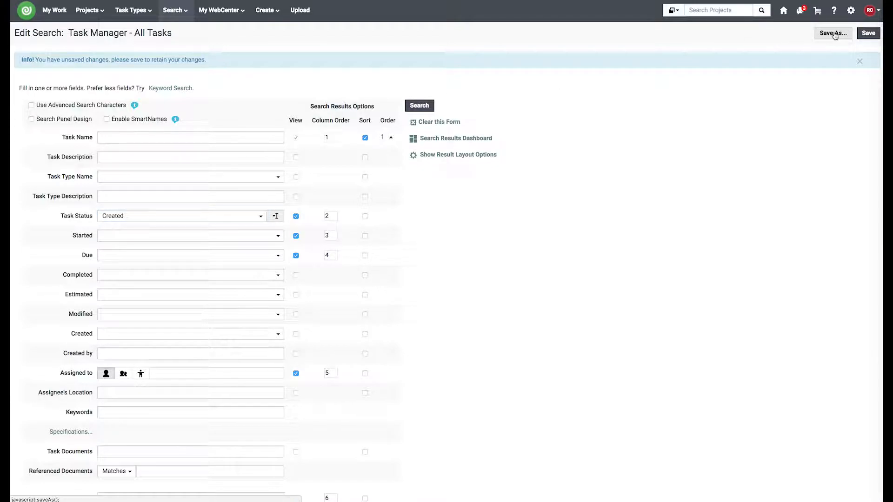
Save the Created-filtered search globally as 'Task Manager - Created'.
left_click(832, 32)
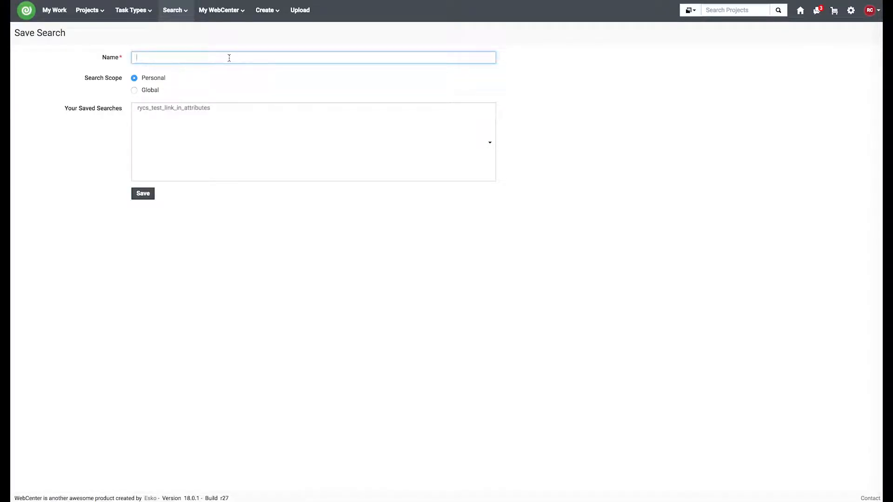
type("Task Manager - Created")
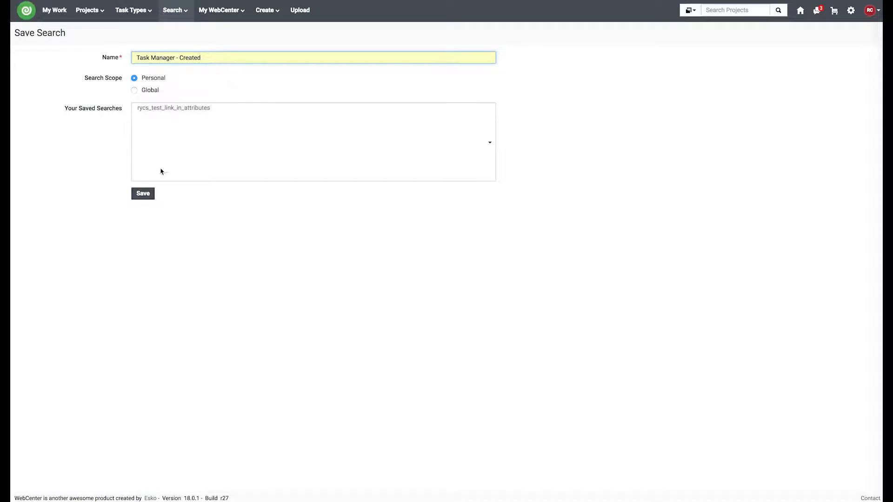
left_click(134, 90)
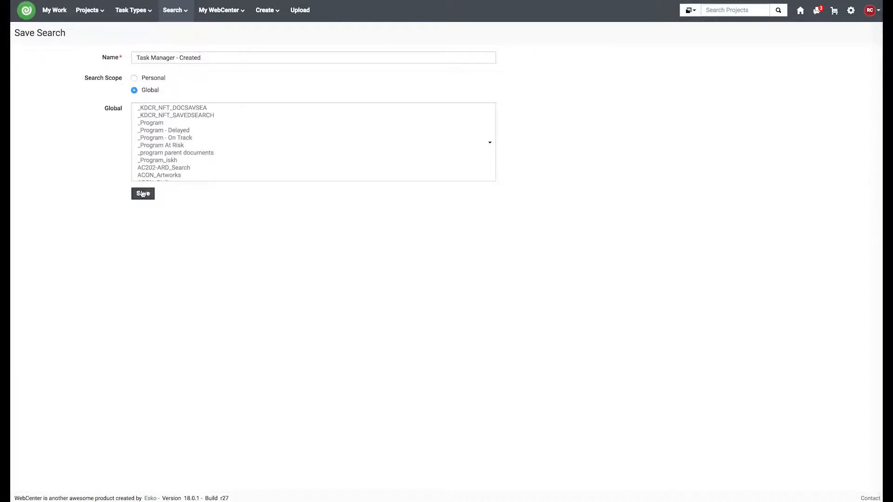
left_click(142, 193)
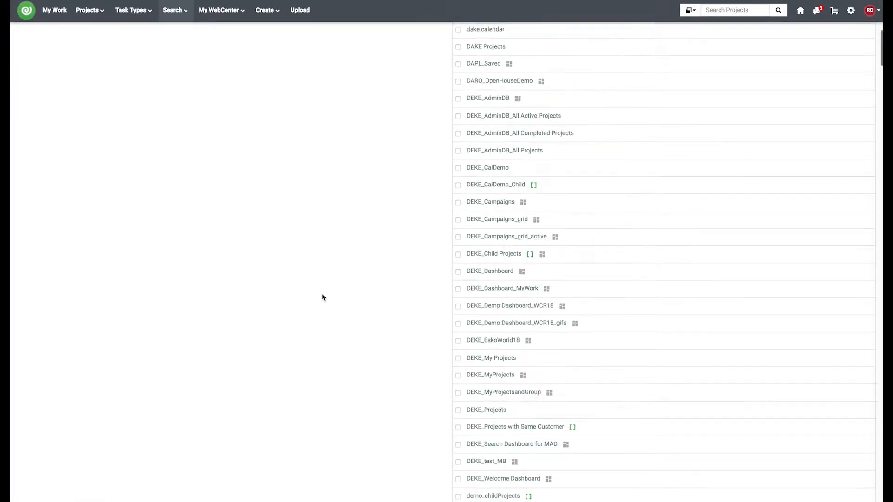
Review the Created, Workflow Cancelled and Workflow Error saved searches from the Saved Searches list.
type("Task Manager")
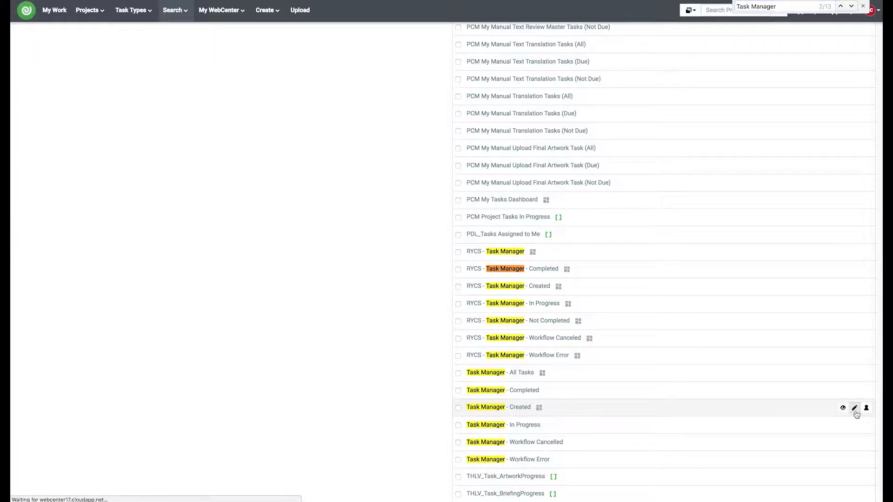
left_click(854, 407)
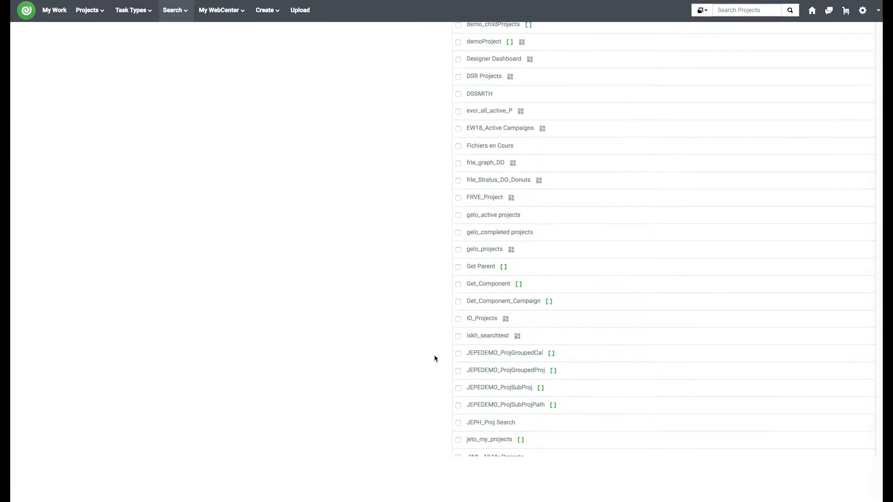
type("Task Manager")
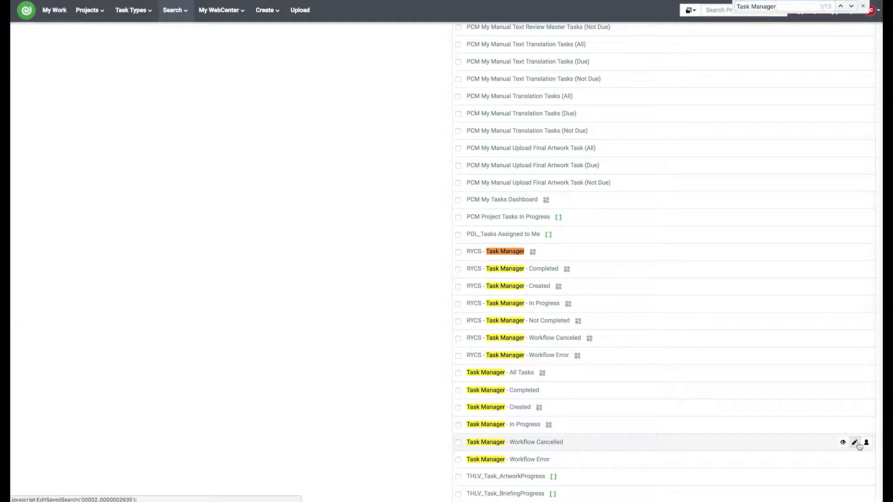
left_click(854, 442)
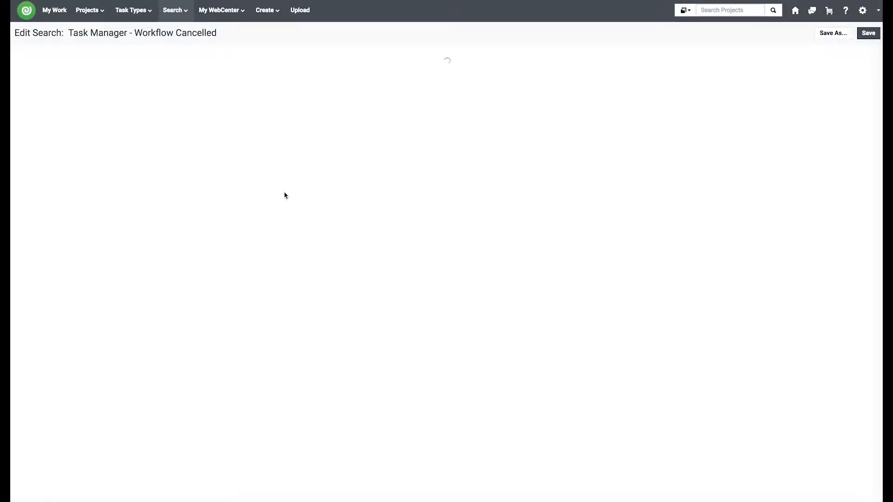
left_click(868, 32)
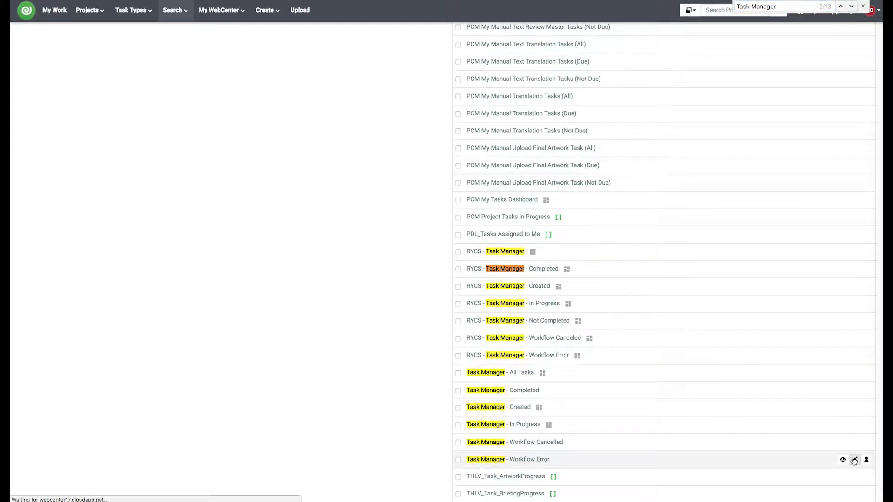
left_click(854, 460)
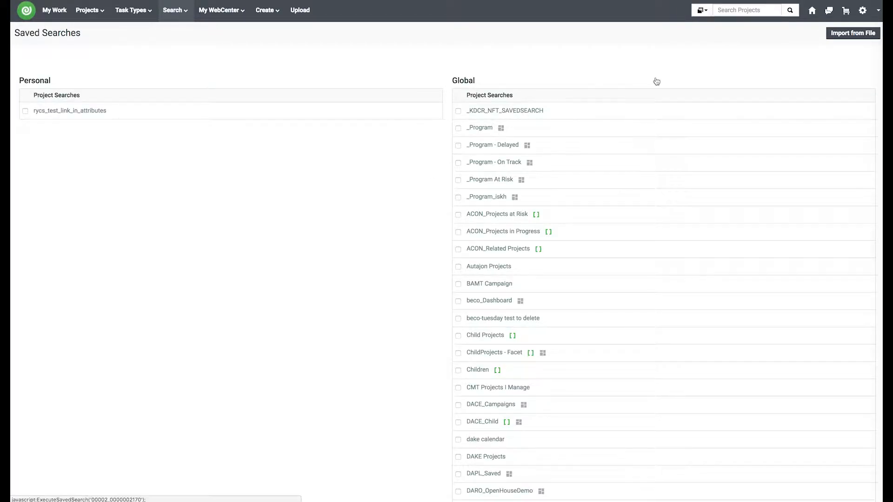
Save 'Task Manager - All Tasks' with custom title 'Task Manager' and the Save this Search button hidden.
scroll("down", 3)
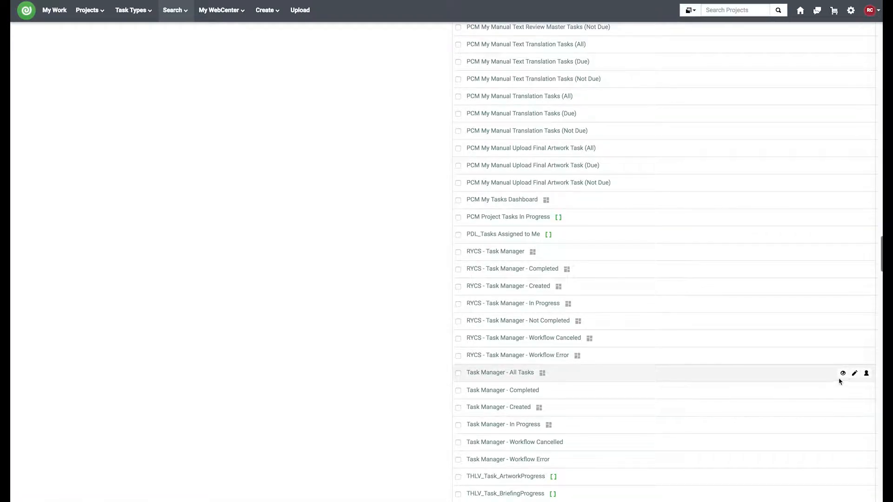
left_click(853, 374)
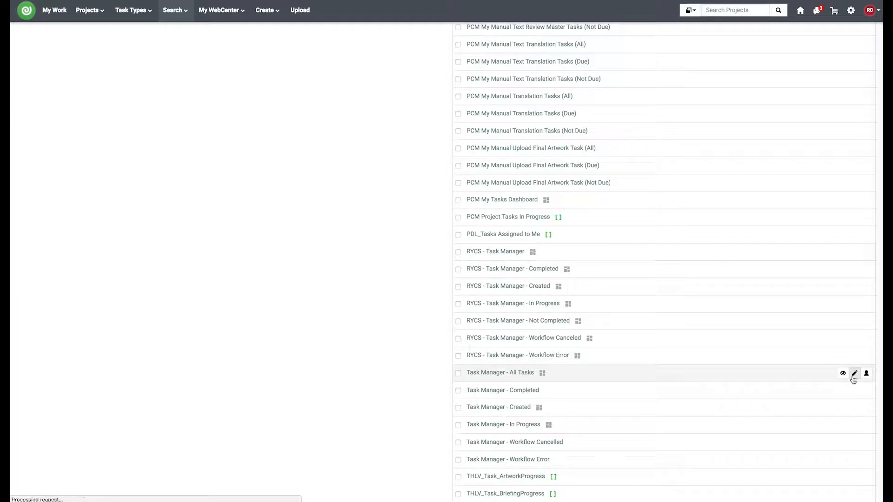
left_click(854, 374)
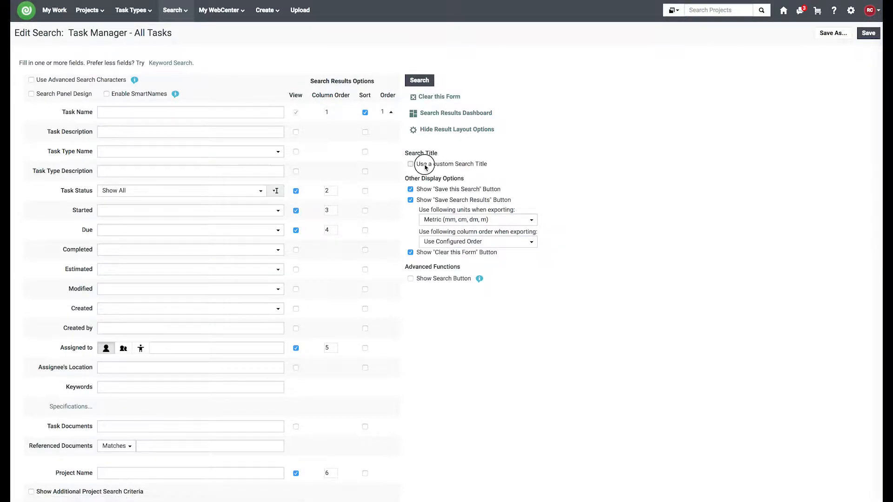
left_click(410, 164)
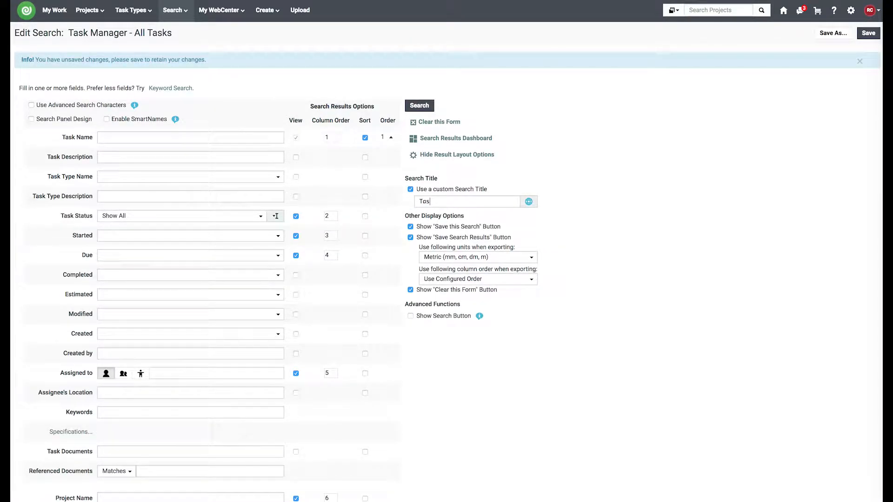
type("Task Manager")
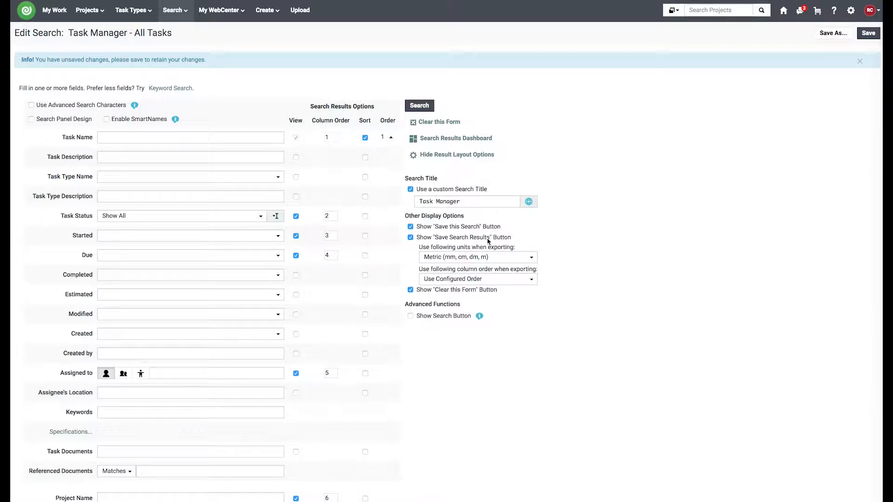
left_click(410, 227)
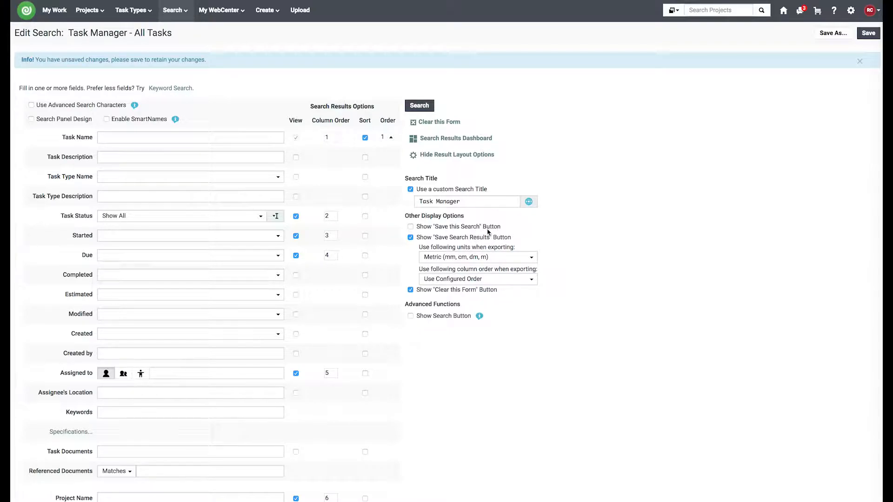
left_click(859, 62)
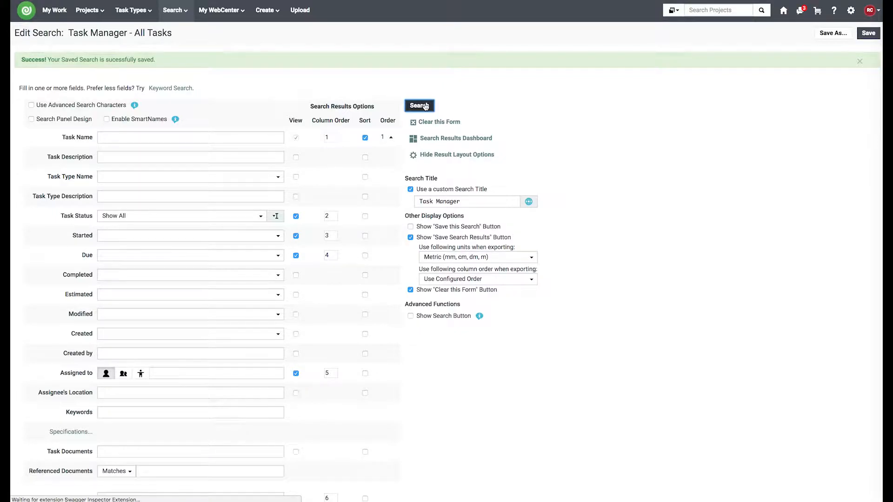
Go to the Users administration page.
left_click(420, 106)
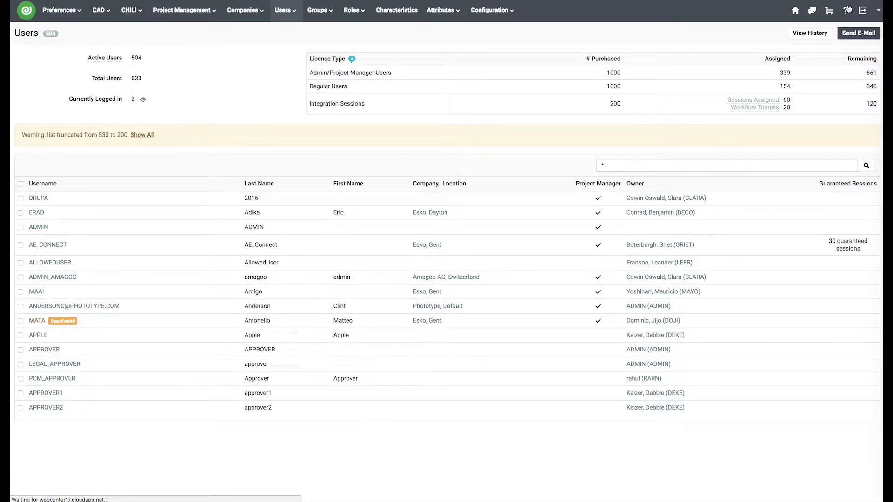
Create a new menu named Modified Project Manager with the same description from Preferences > Menus.
left_click(58, 9)
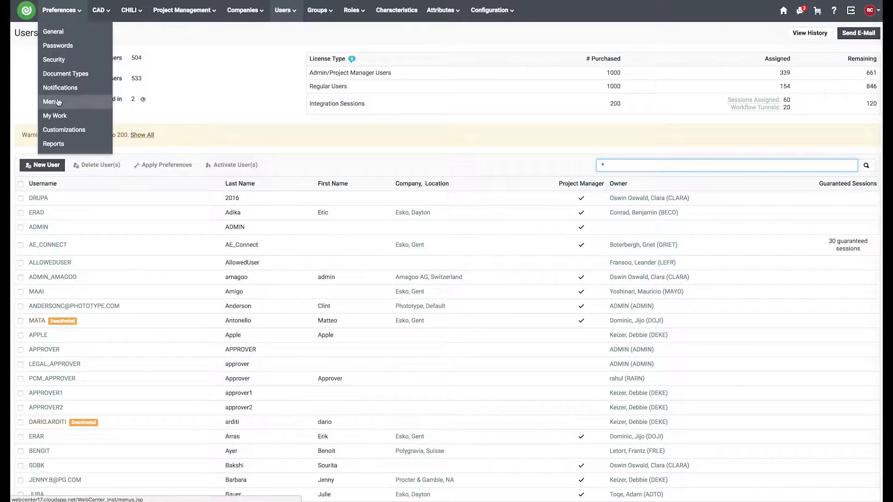
left_click(51, 102)
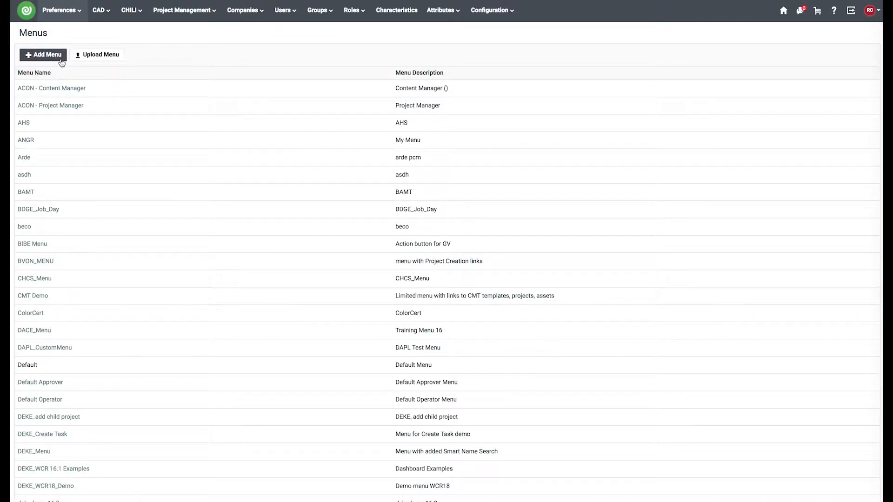
left_click(42, 55)
type("T")
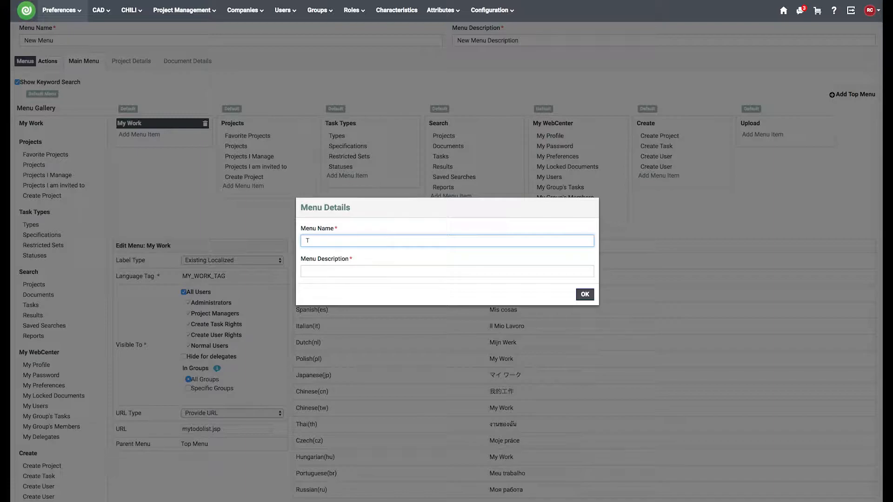
type("Modified Project Manager")
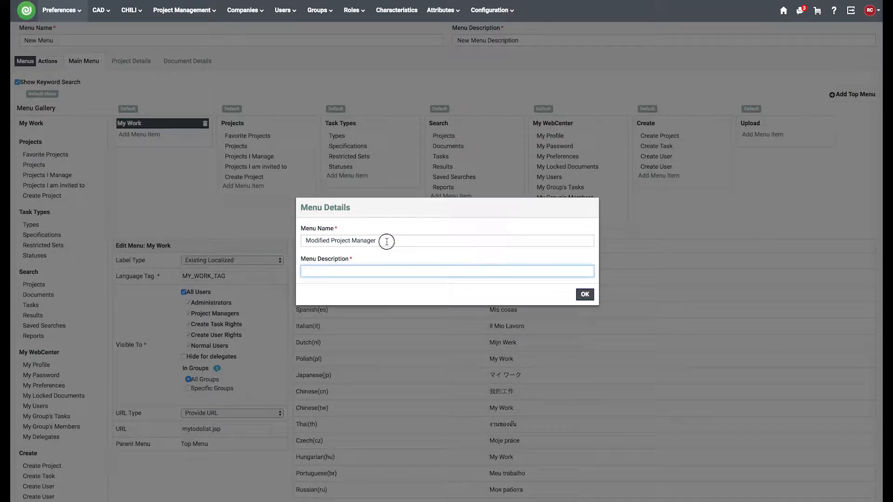
type("Modified Project Manager")
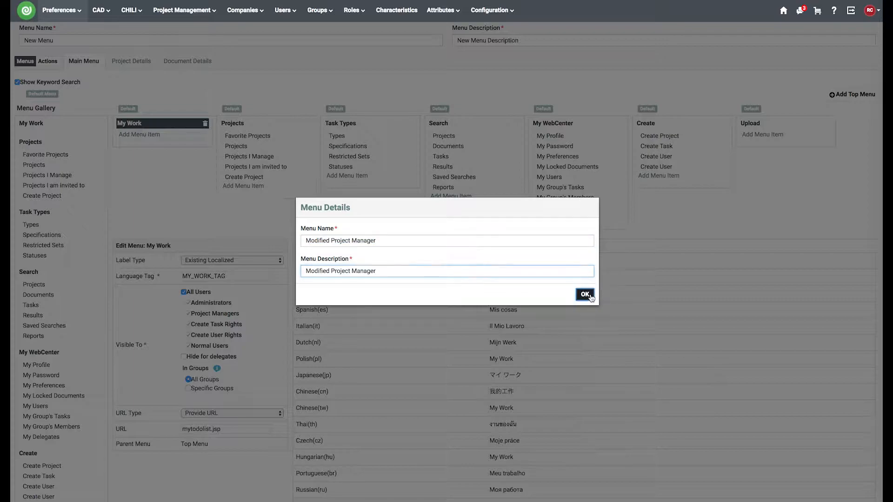
left_click(584, 294)
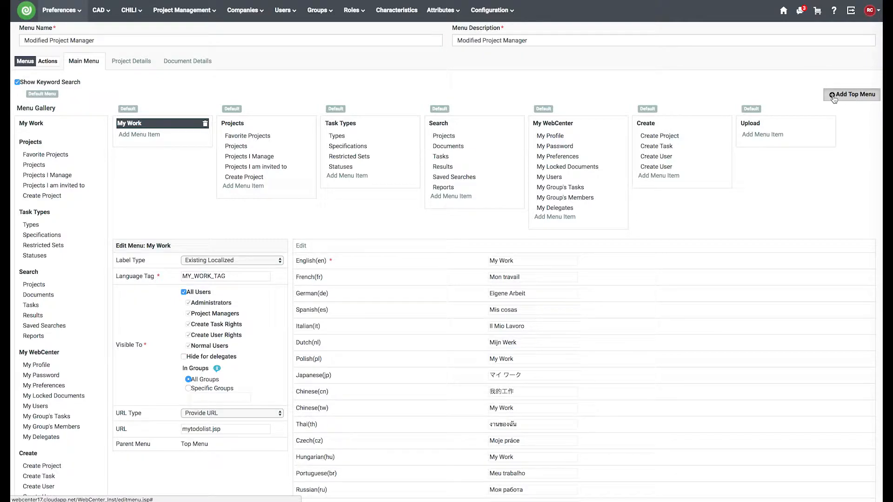
Add a Task Manager top menu item whose Saved Search URL is Task Manager - All Tasks.
left_click(851, 95)
type("Task Manager")
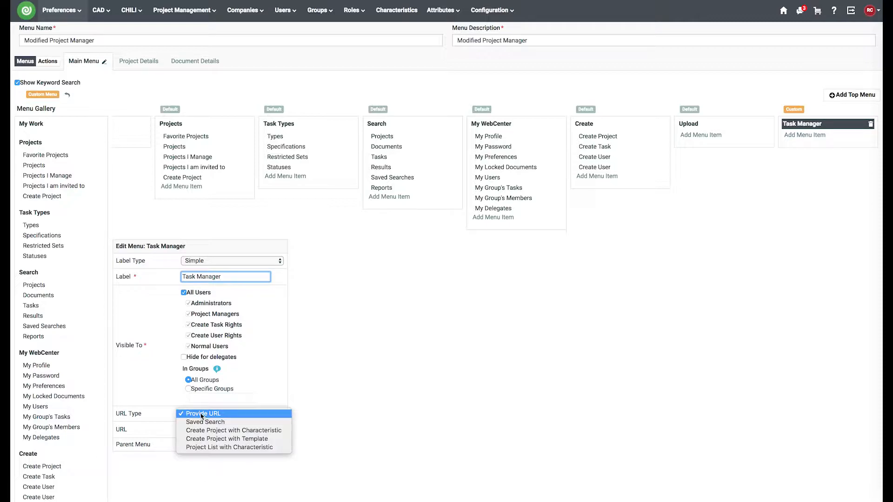
left_click(204, 422)
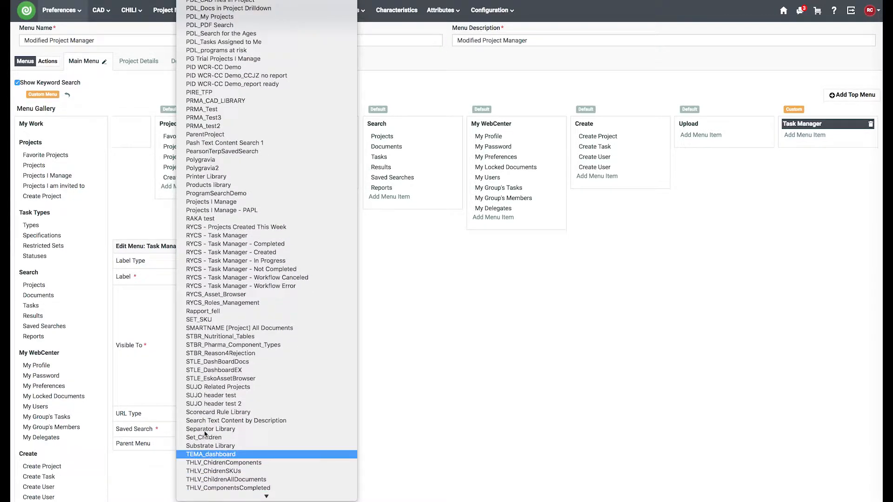
scroll("down", 3)
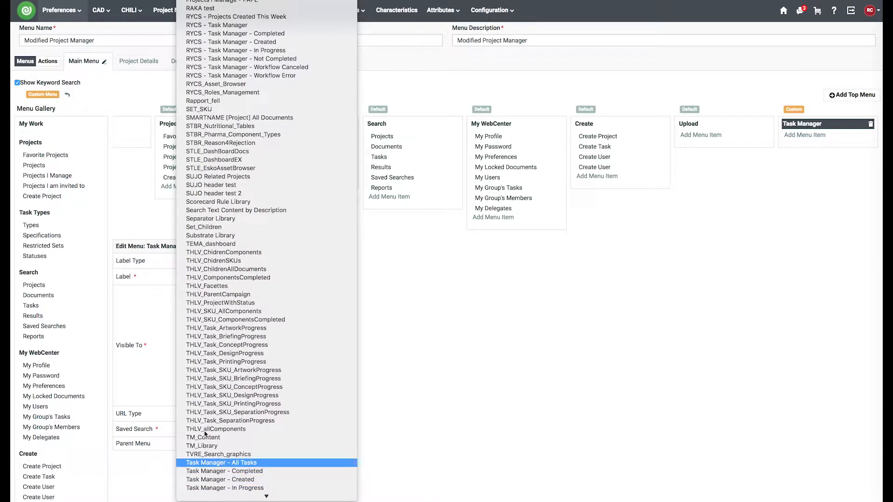
left_click(221, 462)
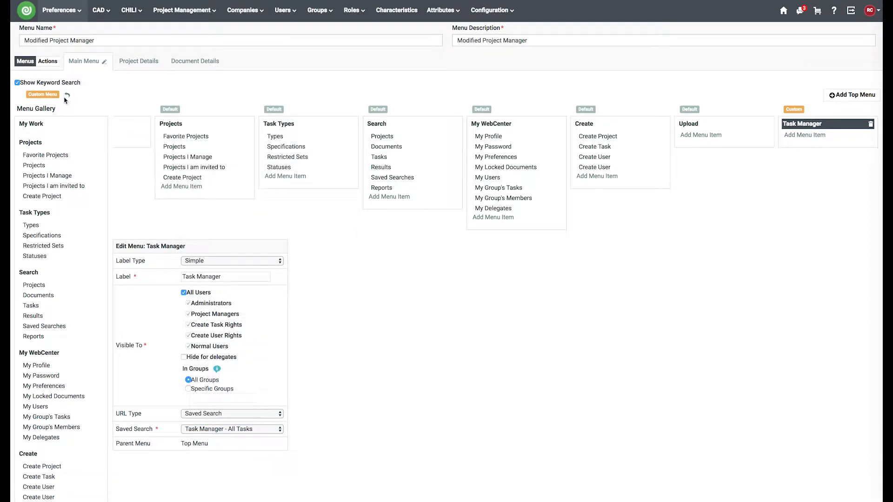
Save the Modified Project Manager menu and dismiss the confirmation.
scroll("down", 3)
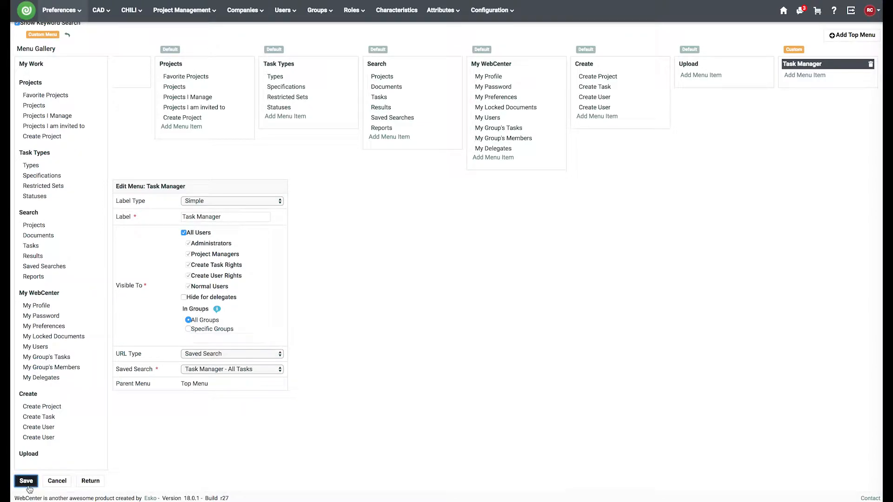
left_click(27, 481)
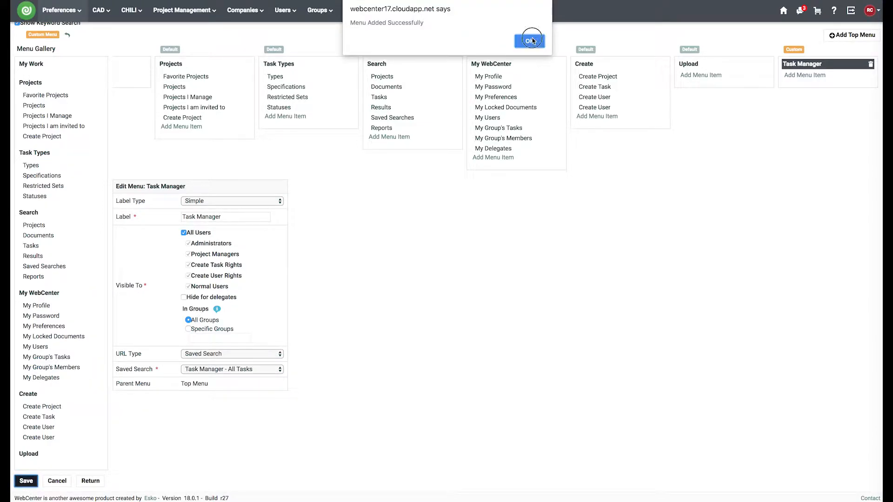
left_click(530, 40)
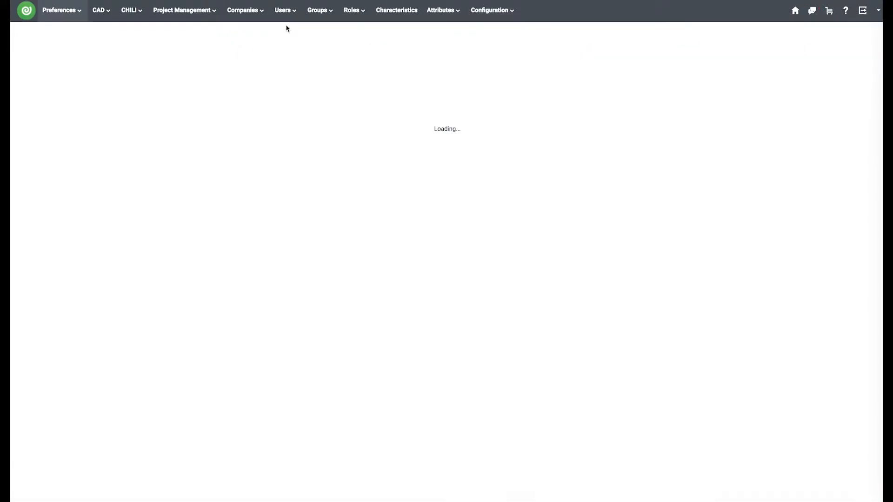
Assign the Modified Project Manager menu to the user profile, save it, and log out.
left_click(284, 10)
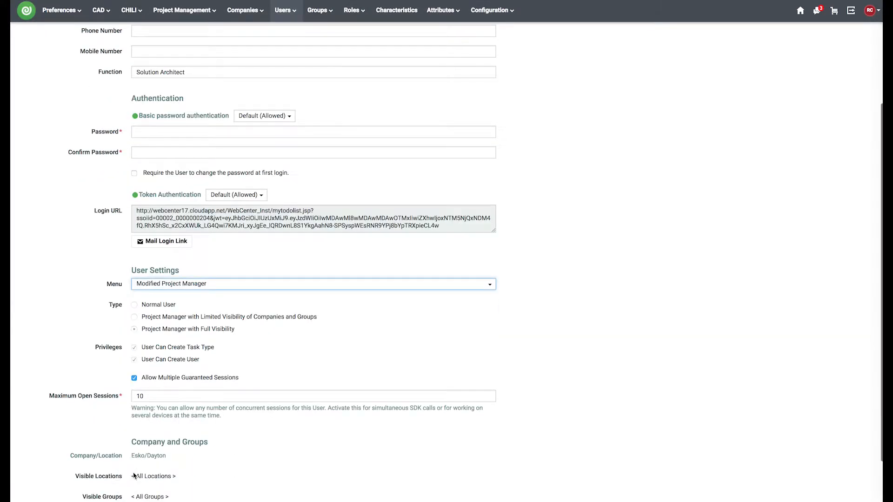
scroll("down", 3)
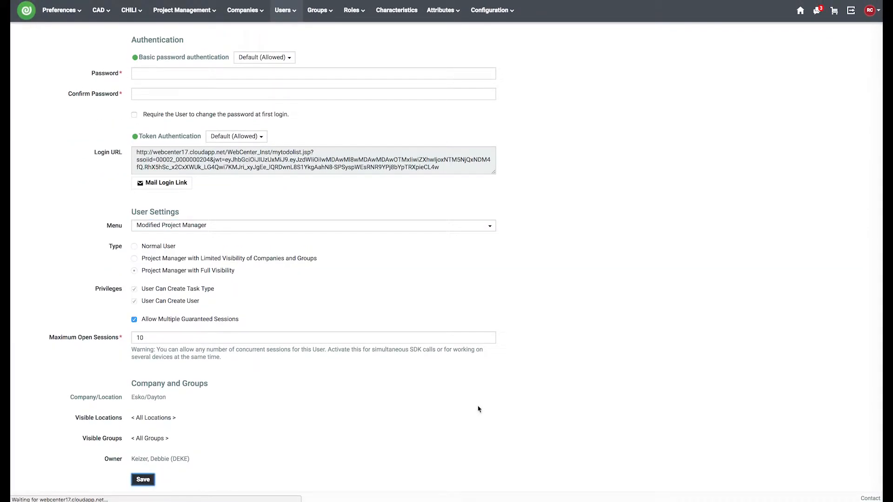
left_click(143, 480)
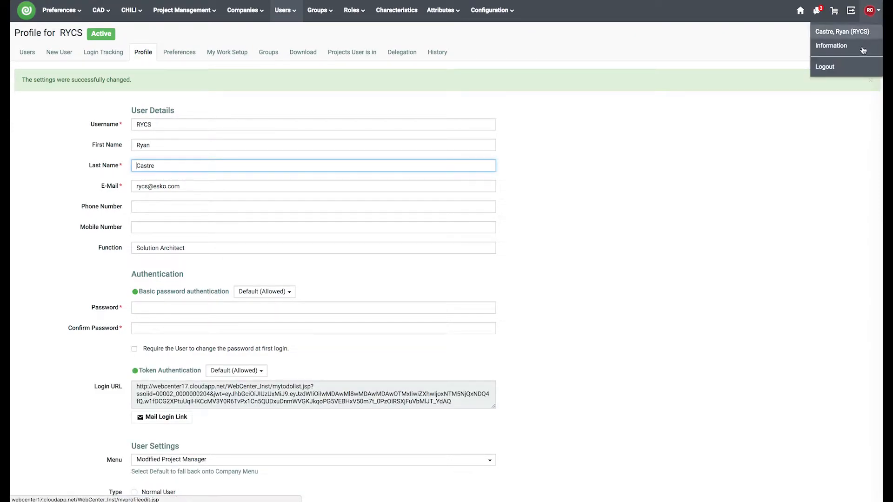
left_click(825, 67)
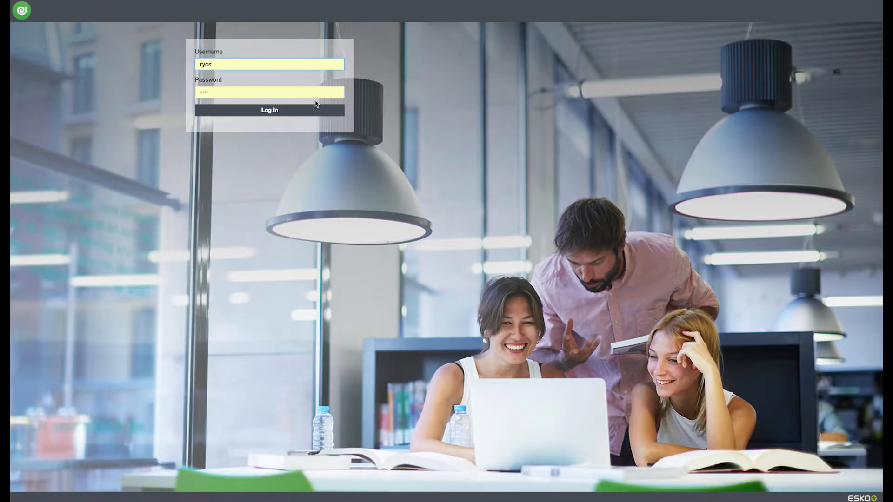
Log back in and load the Task Manager dashboard showing 2753 tasks with colored counter tiles.
left_click(269, 109)
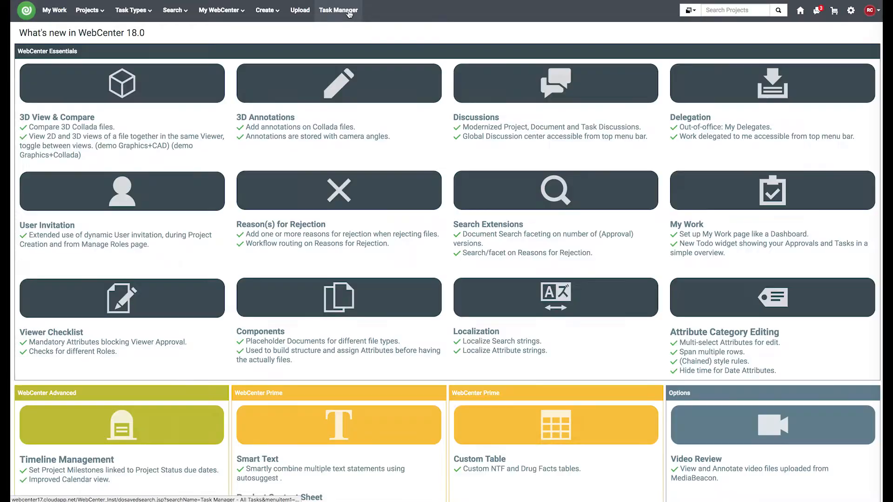
left_click(338, 10)
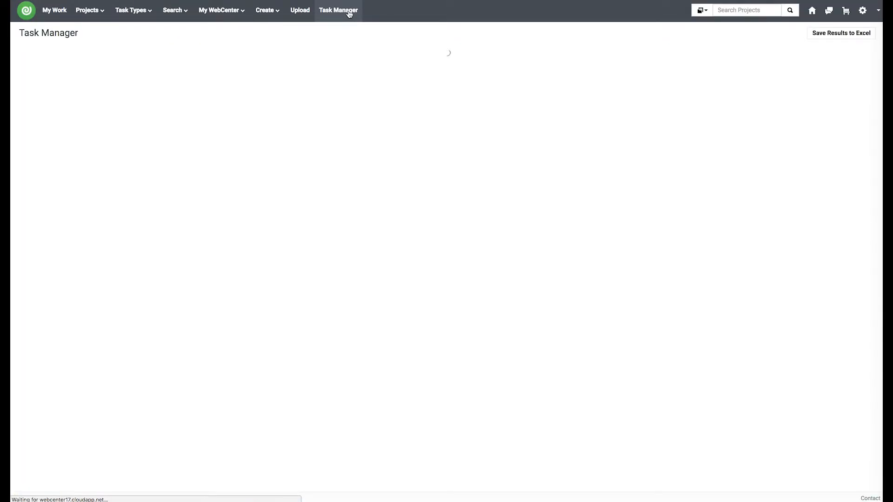
left_click(337, 10)
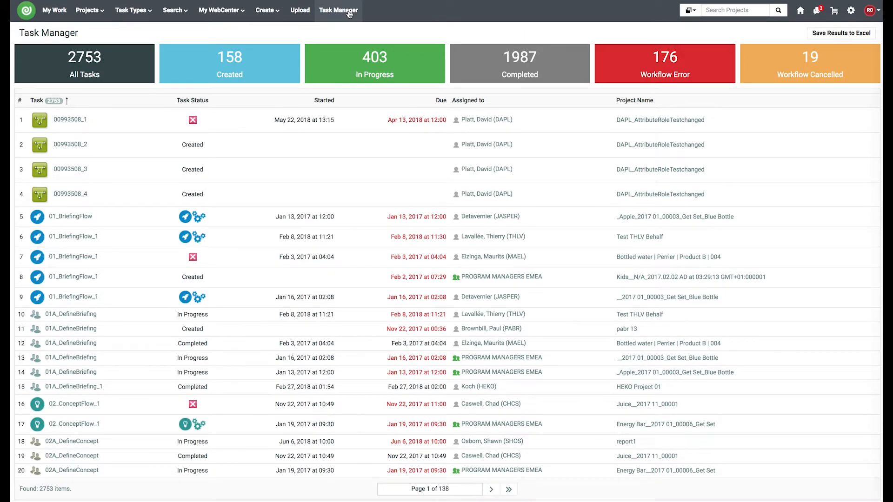
mouse_move(319, 49)
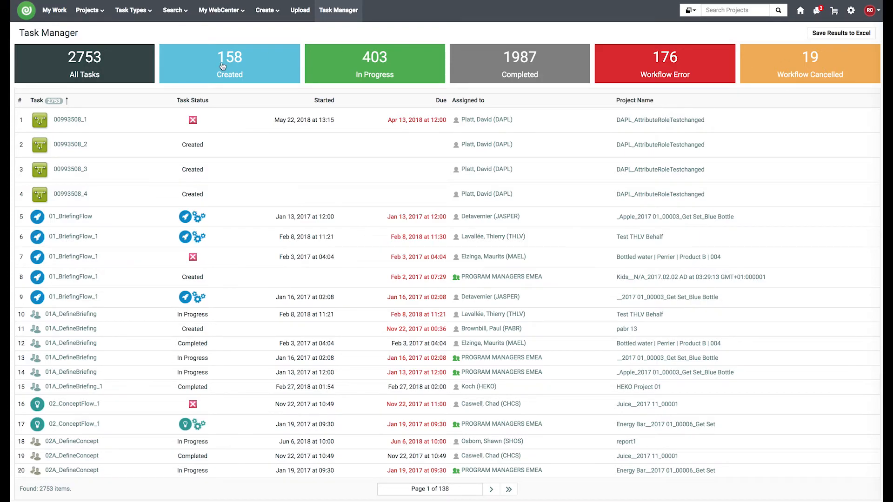
mouse_move(448, 27)
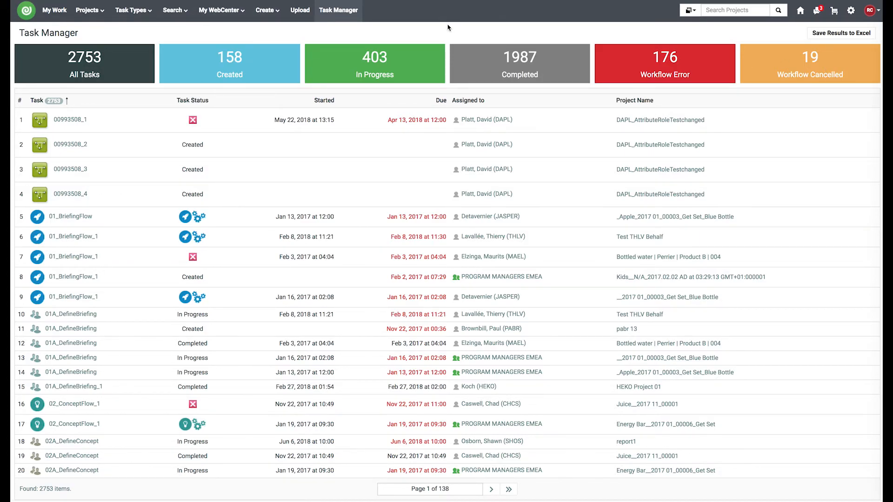